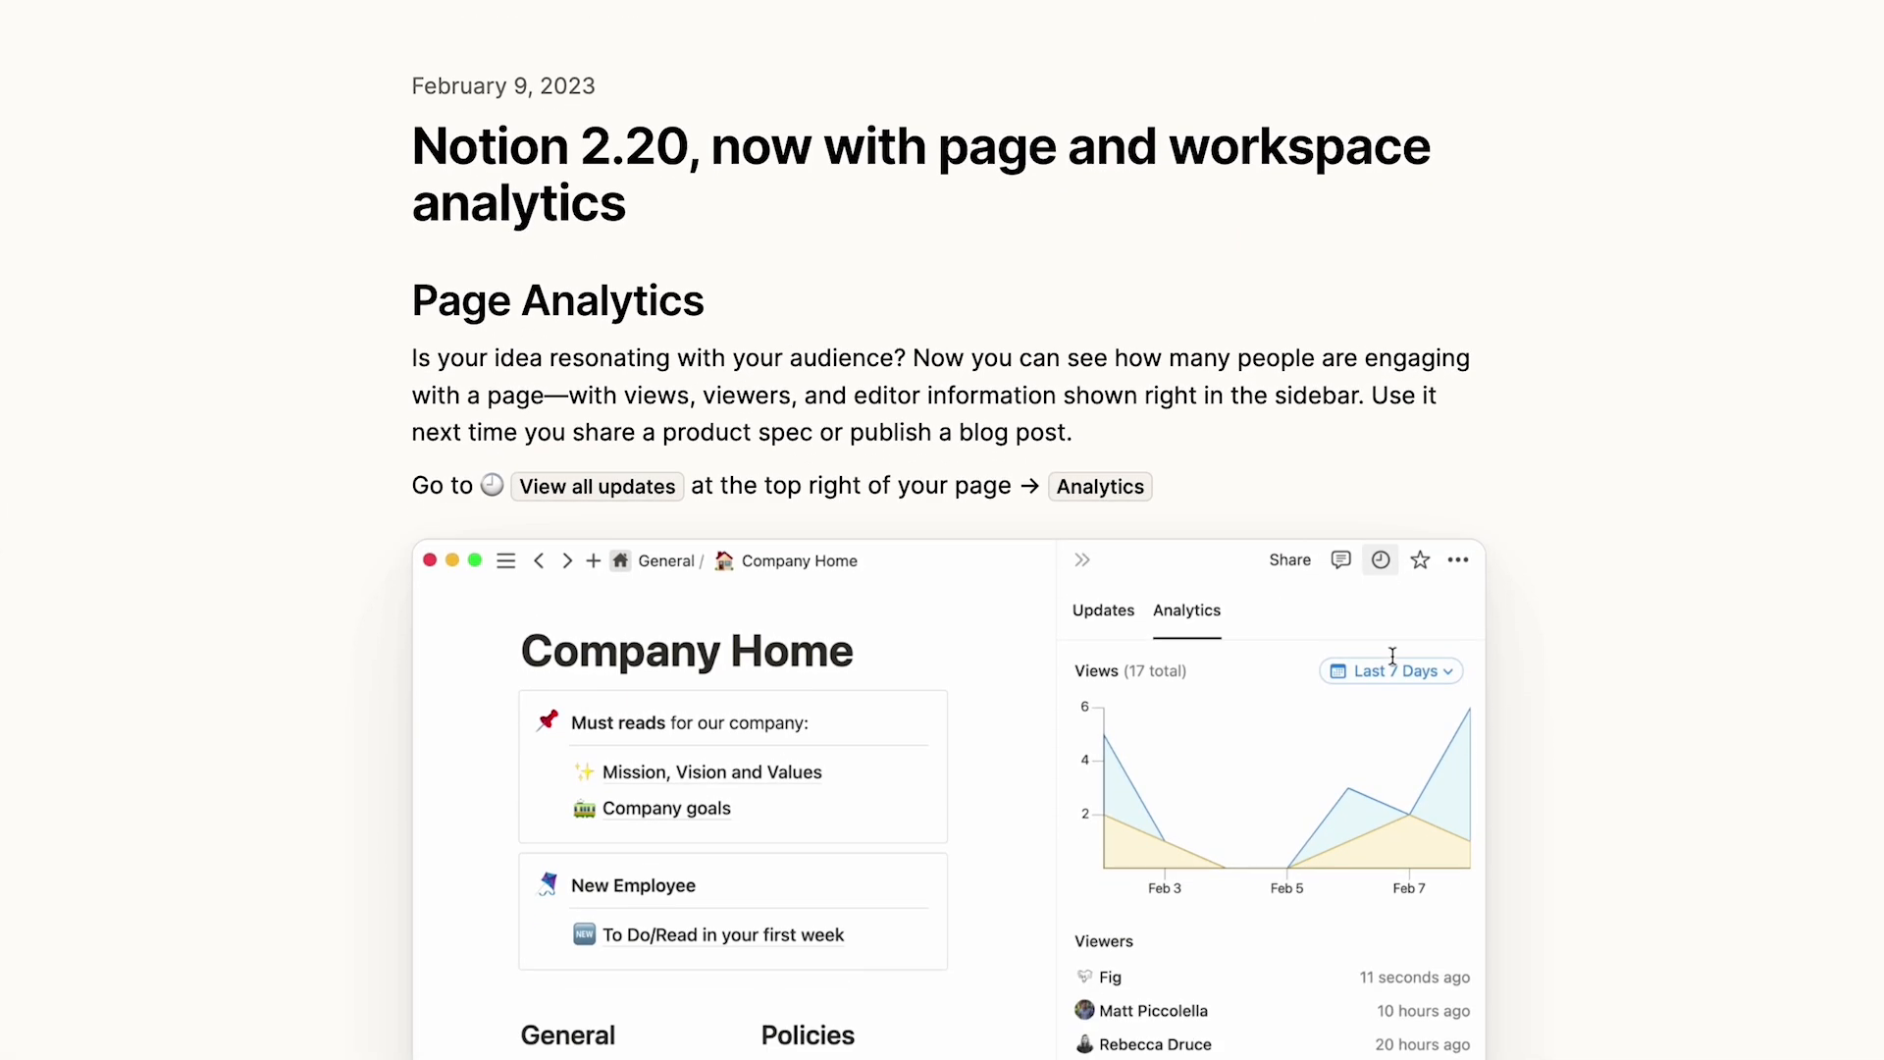
Explore the page analytics sidebar, widening the views chart to the last 28 days and its date ranges
{"action": "scroll", "scroll_direction": "down", "scroll_amount": 3}
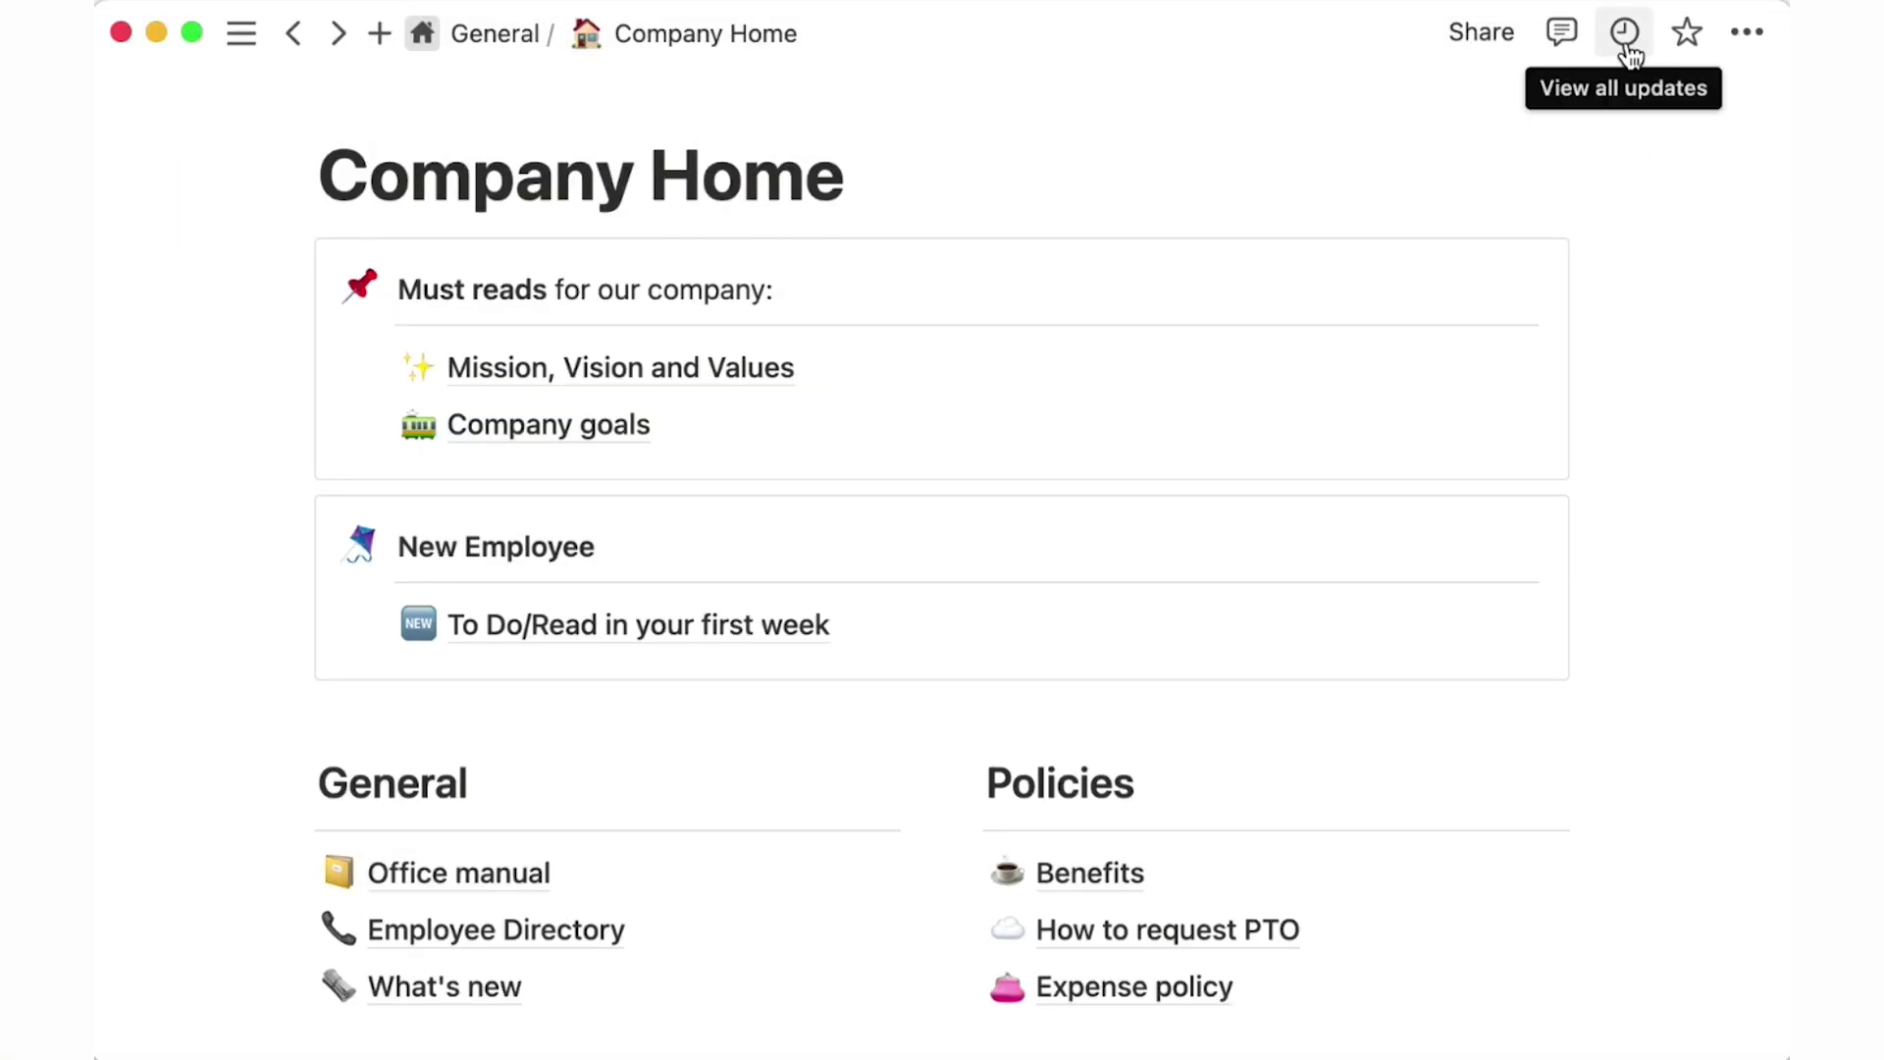
{"action": "left_click", "coordinate": [1623, 33]}
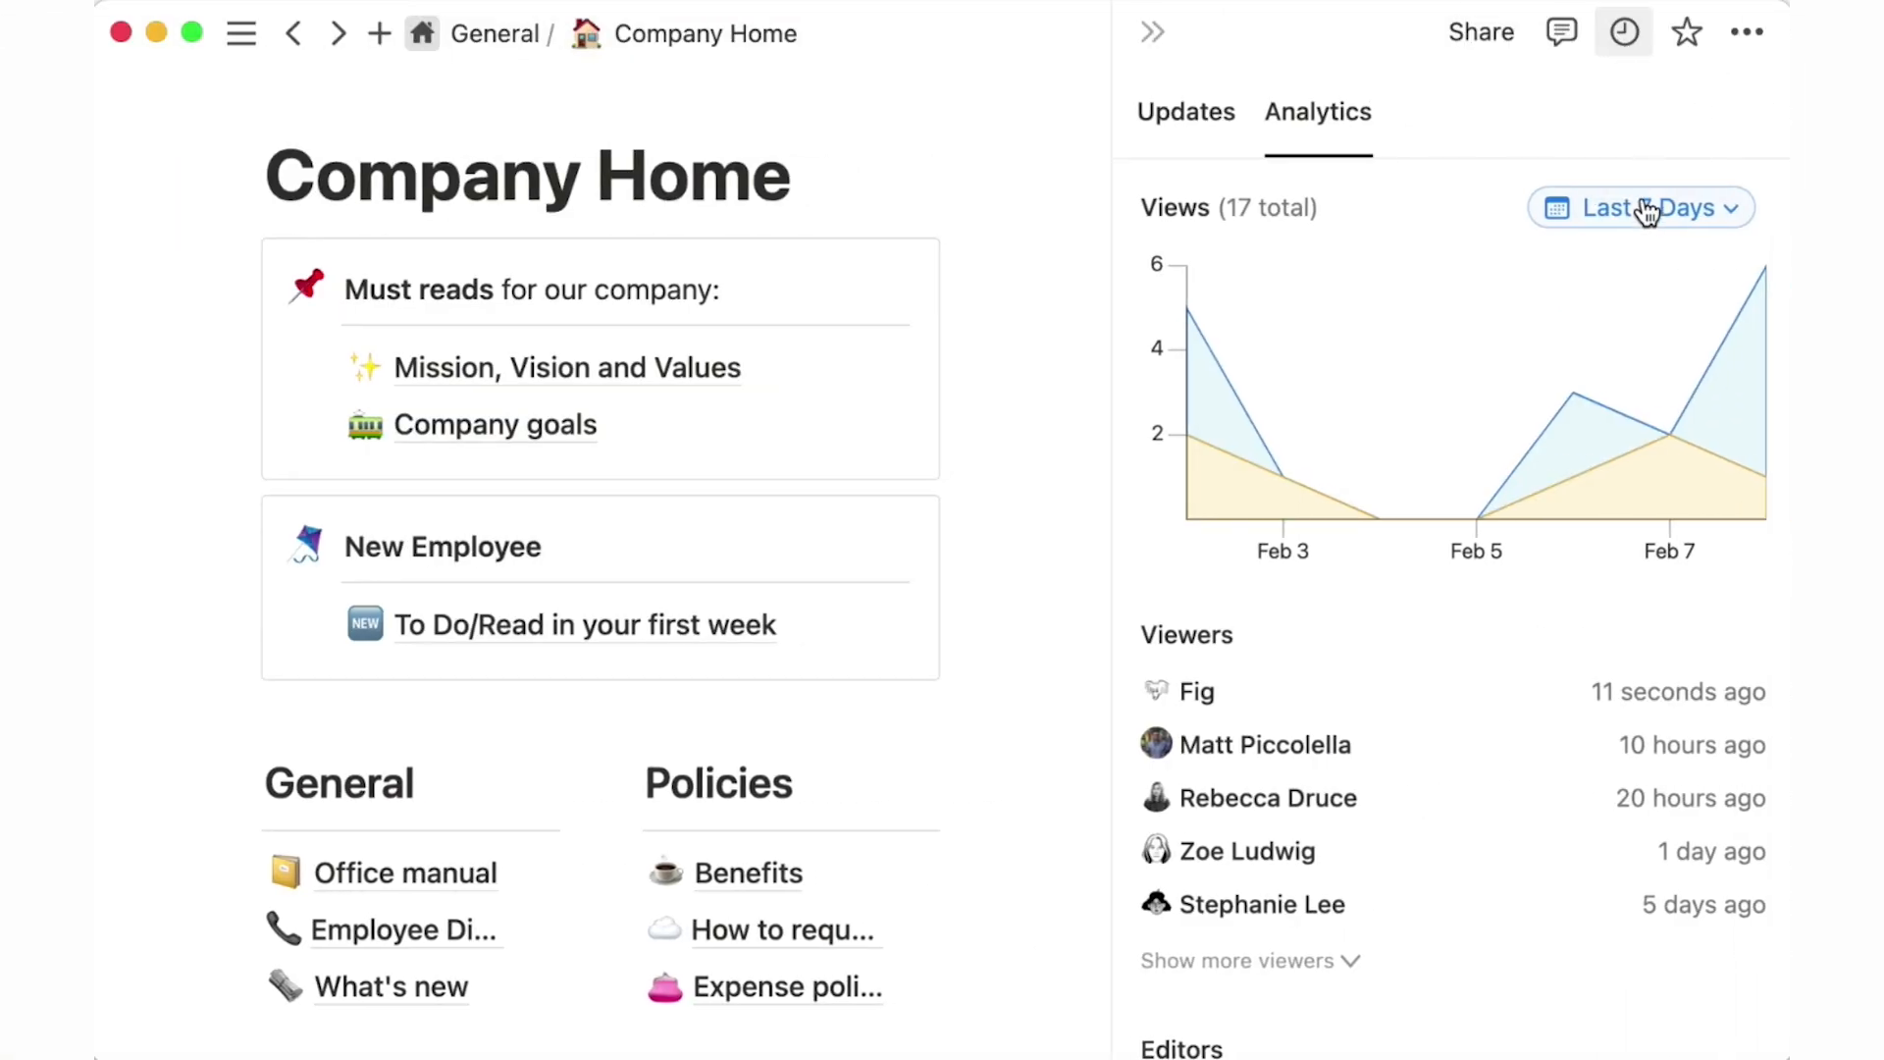
{"action": "scroll", "scroll_direction": "down", "scroll_amount": 3}
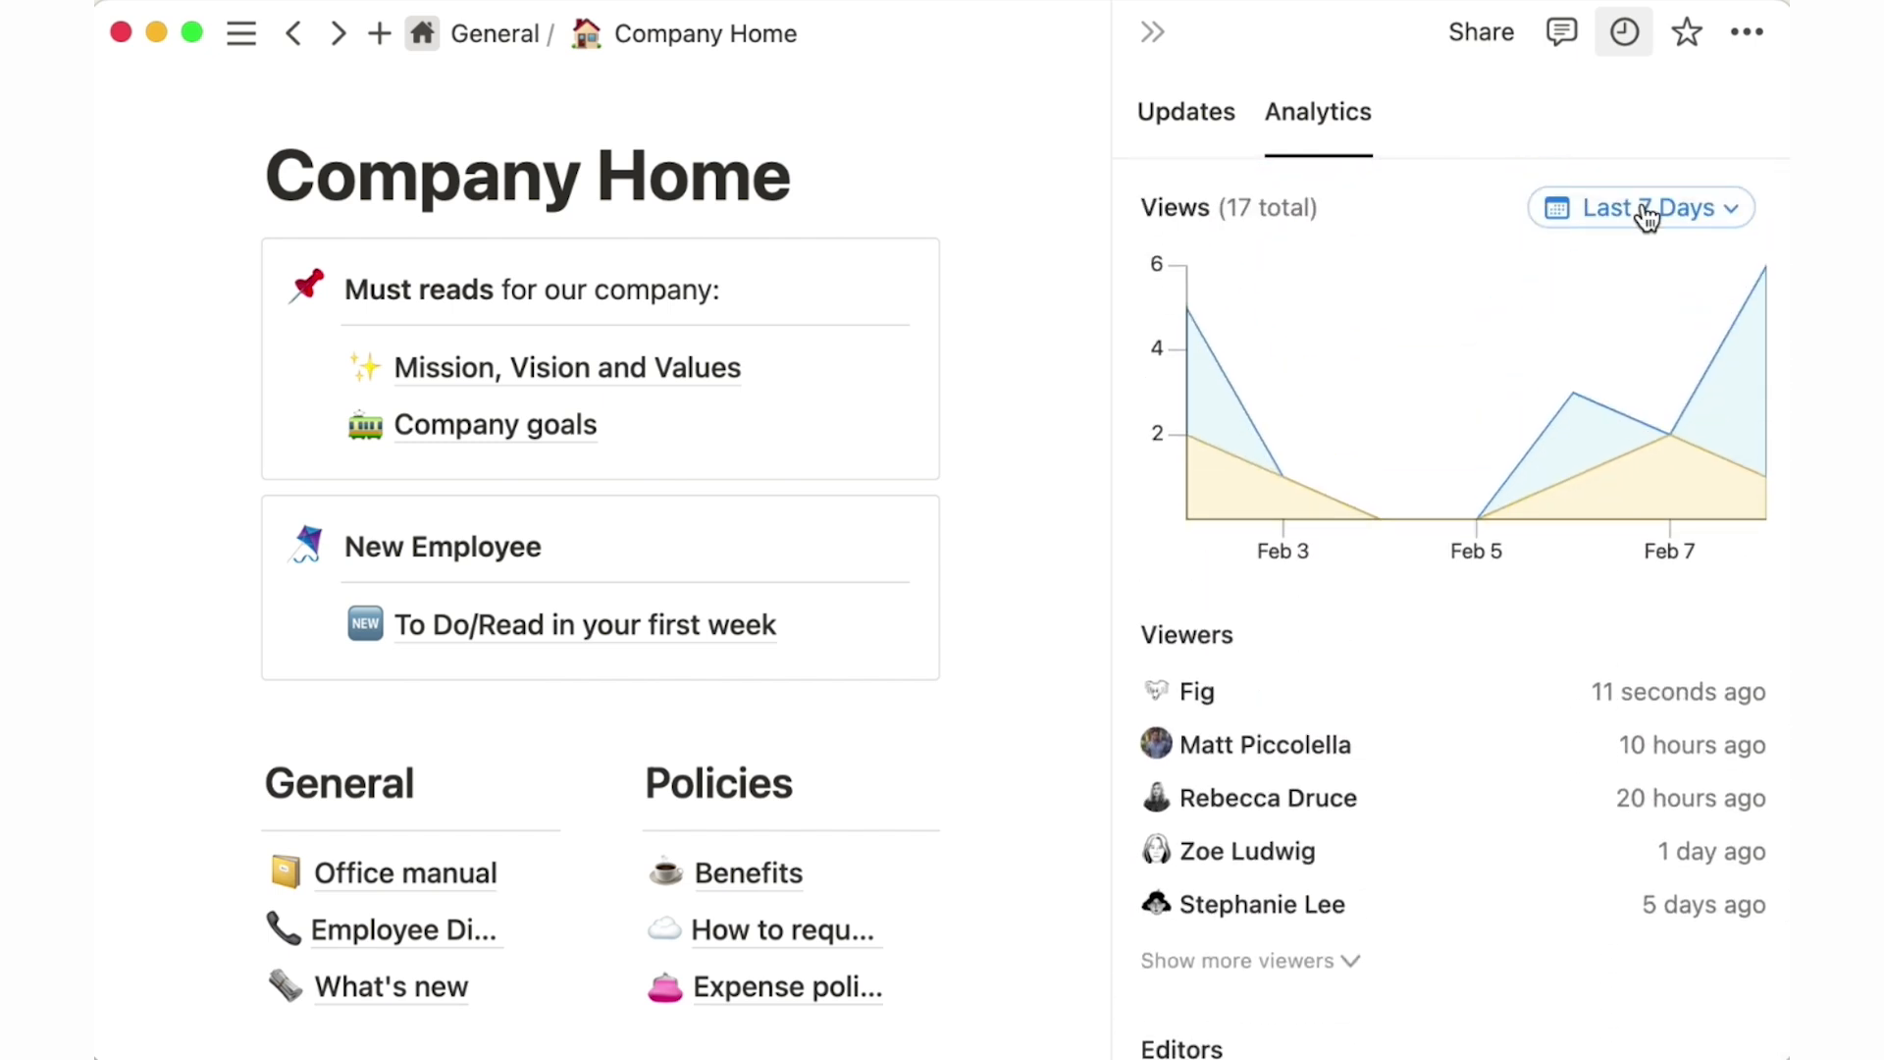
{"action": "left_click", "coordinate": [1639, 206]}
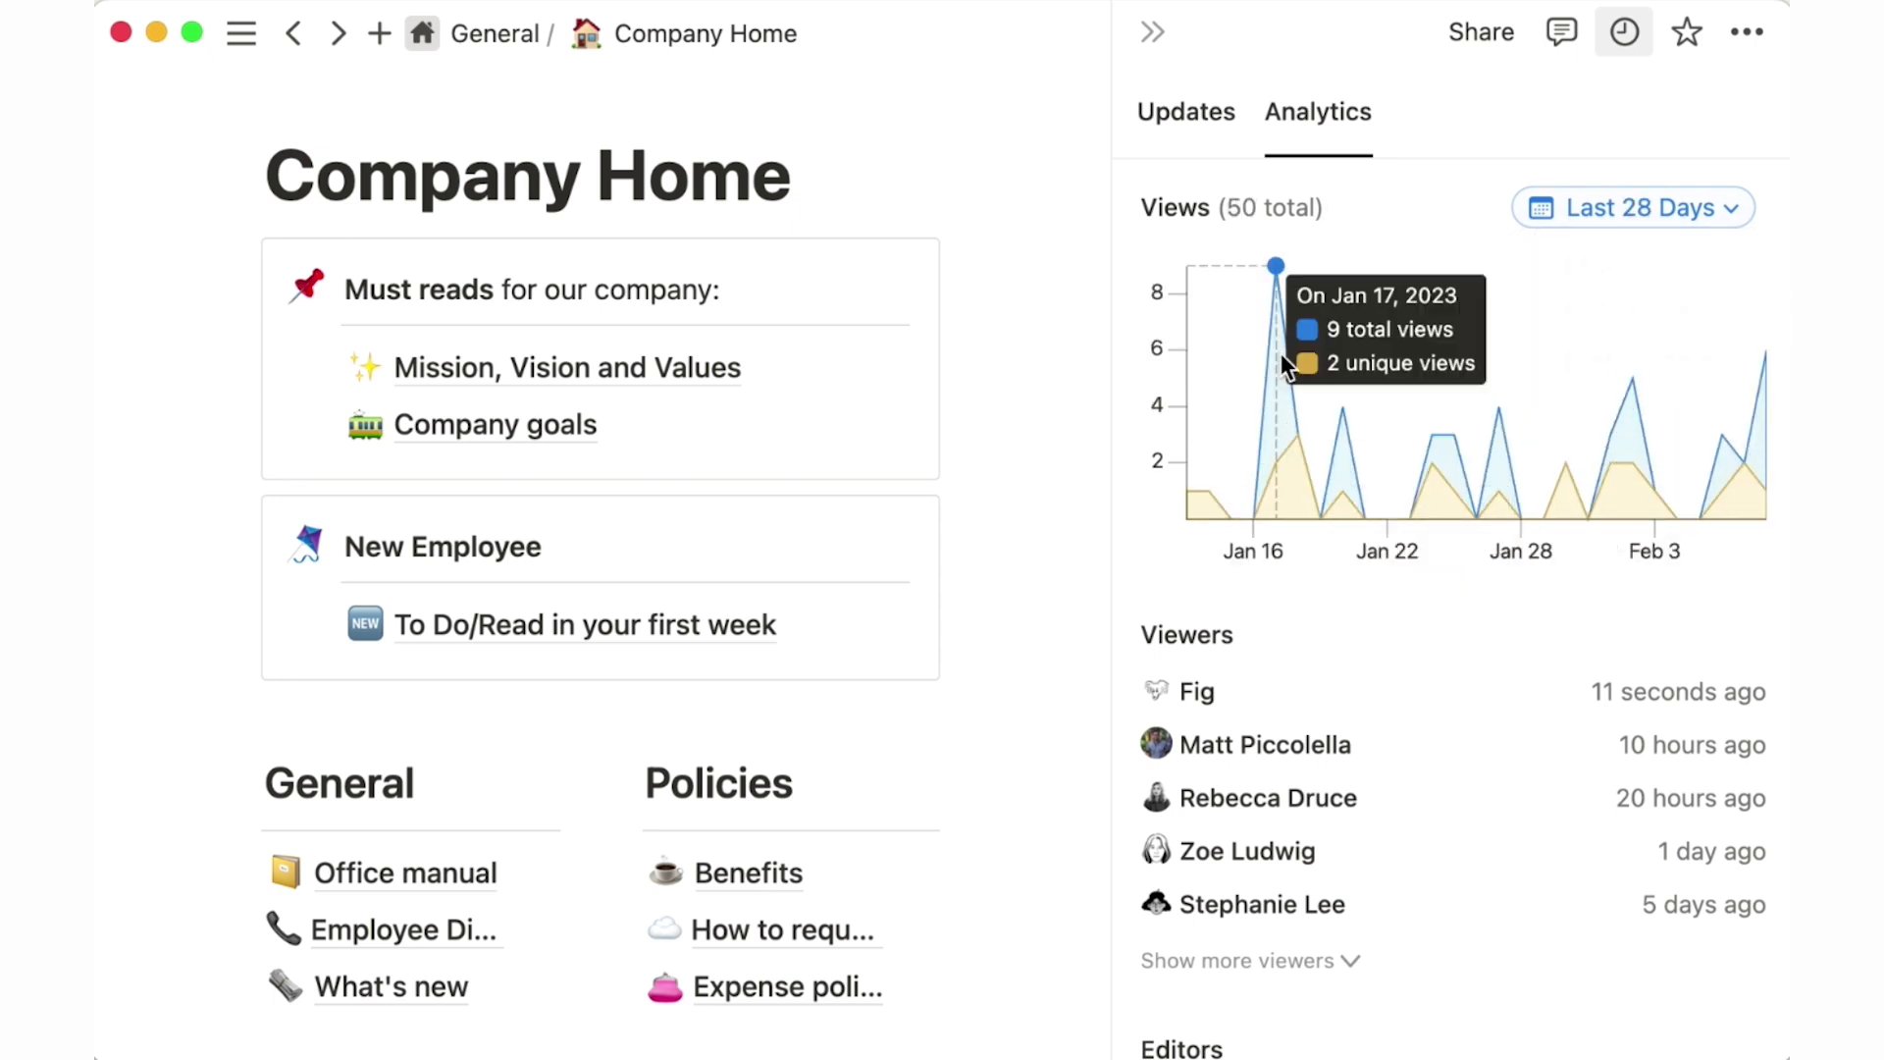
{"action": "left_click", "coordinate": [1624, 31]}
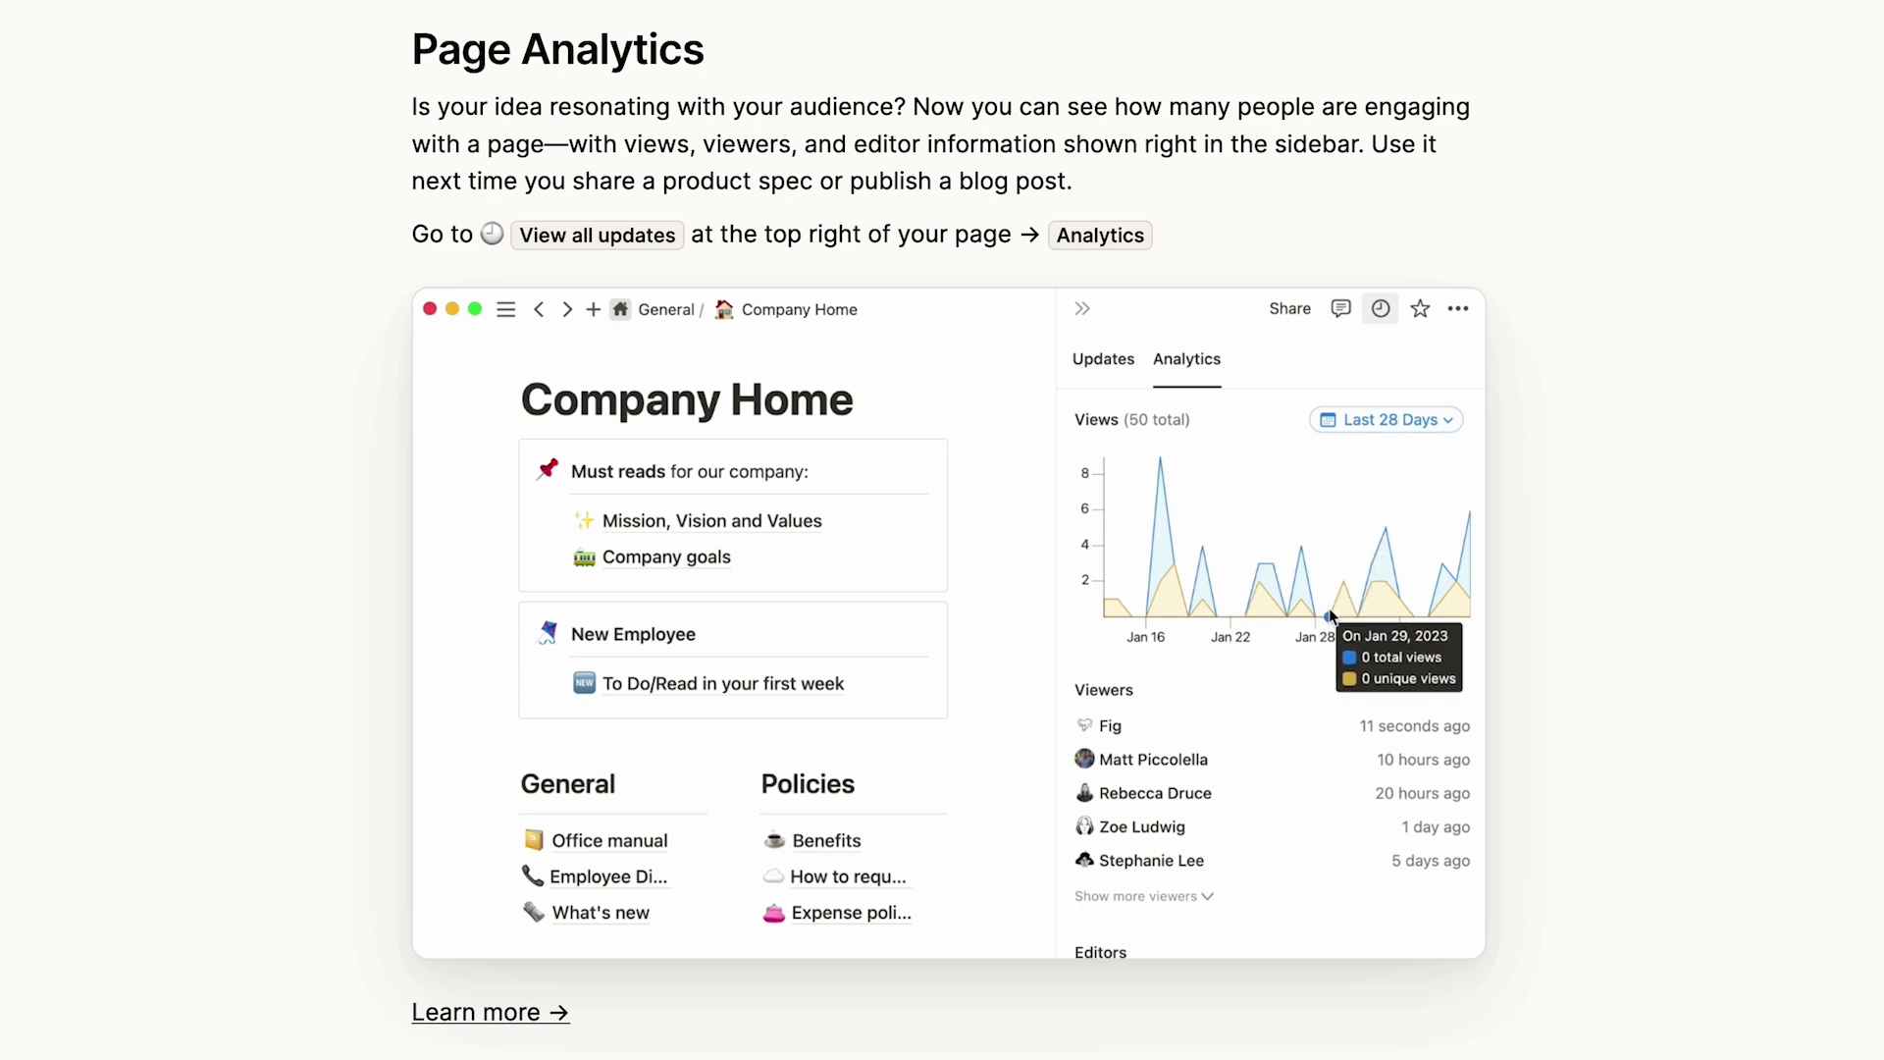
{"action": "left_click", "coordinate": [1380, 308]}
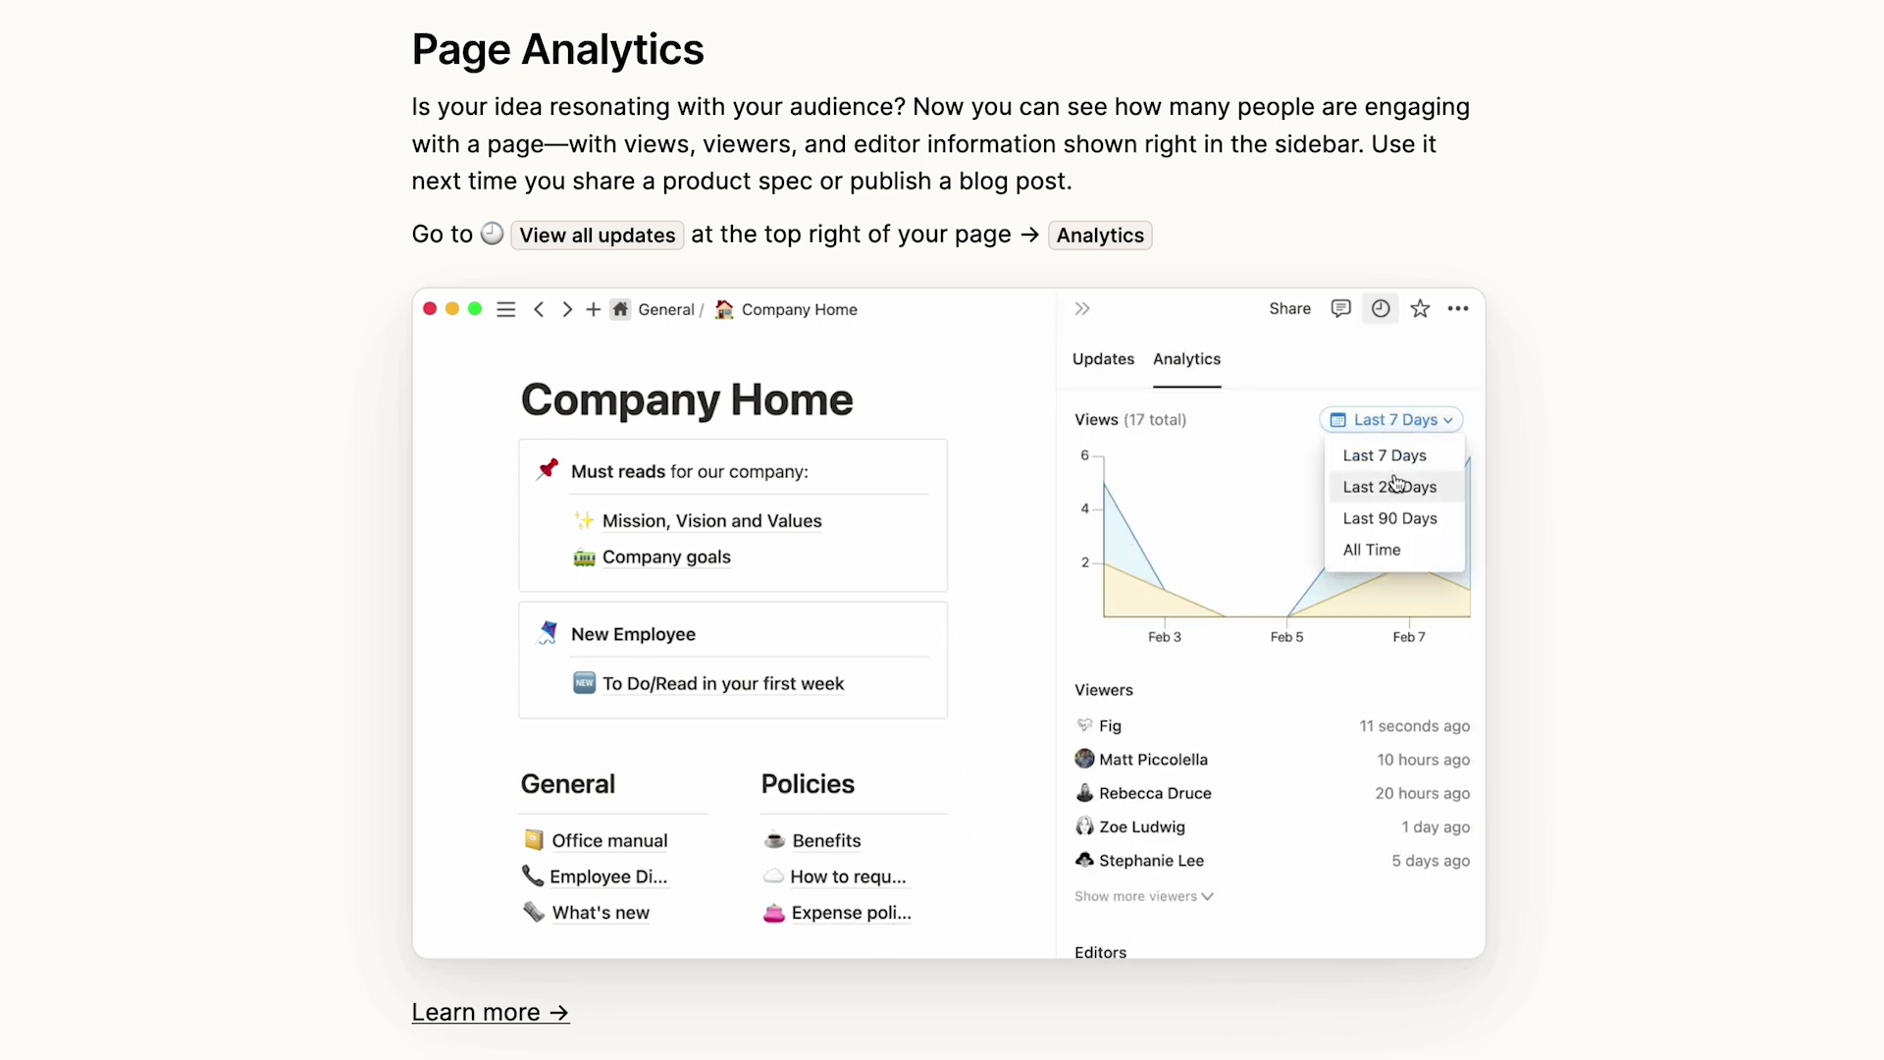
Review Workspace Analytics through its Overview, Members, Content and Search tabs
{"action": "scroll", "scroll_direction": "down", "scroll_amount": 3}
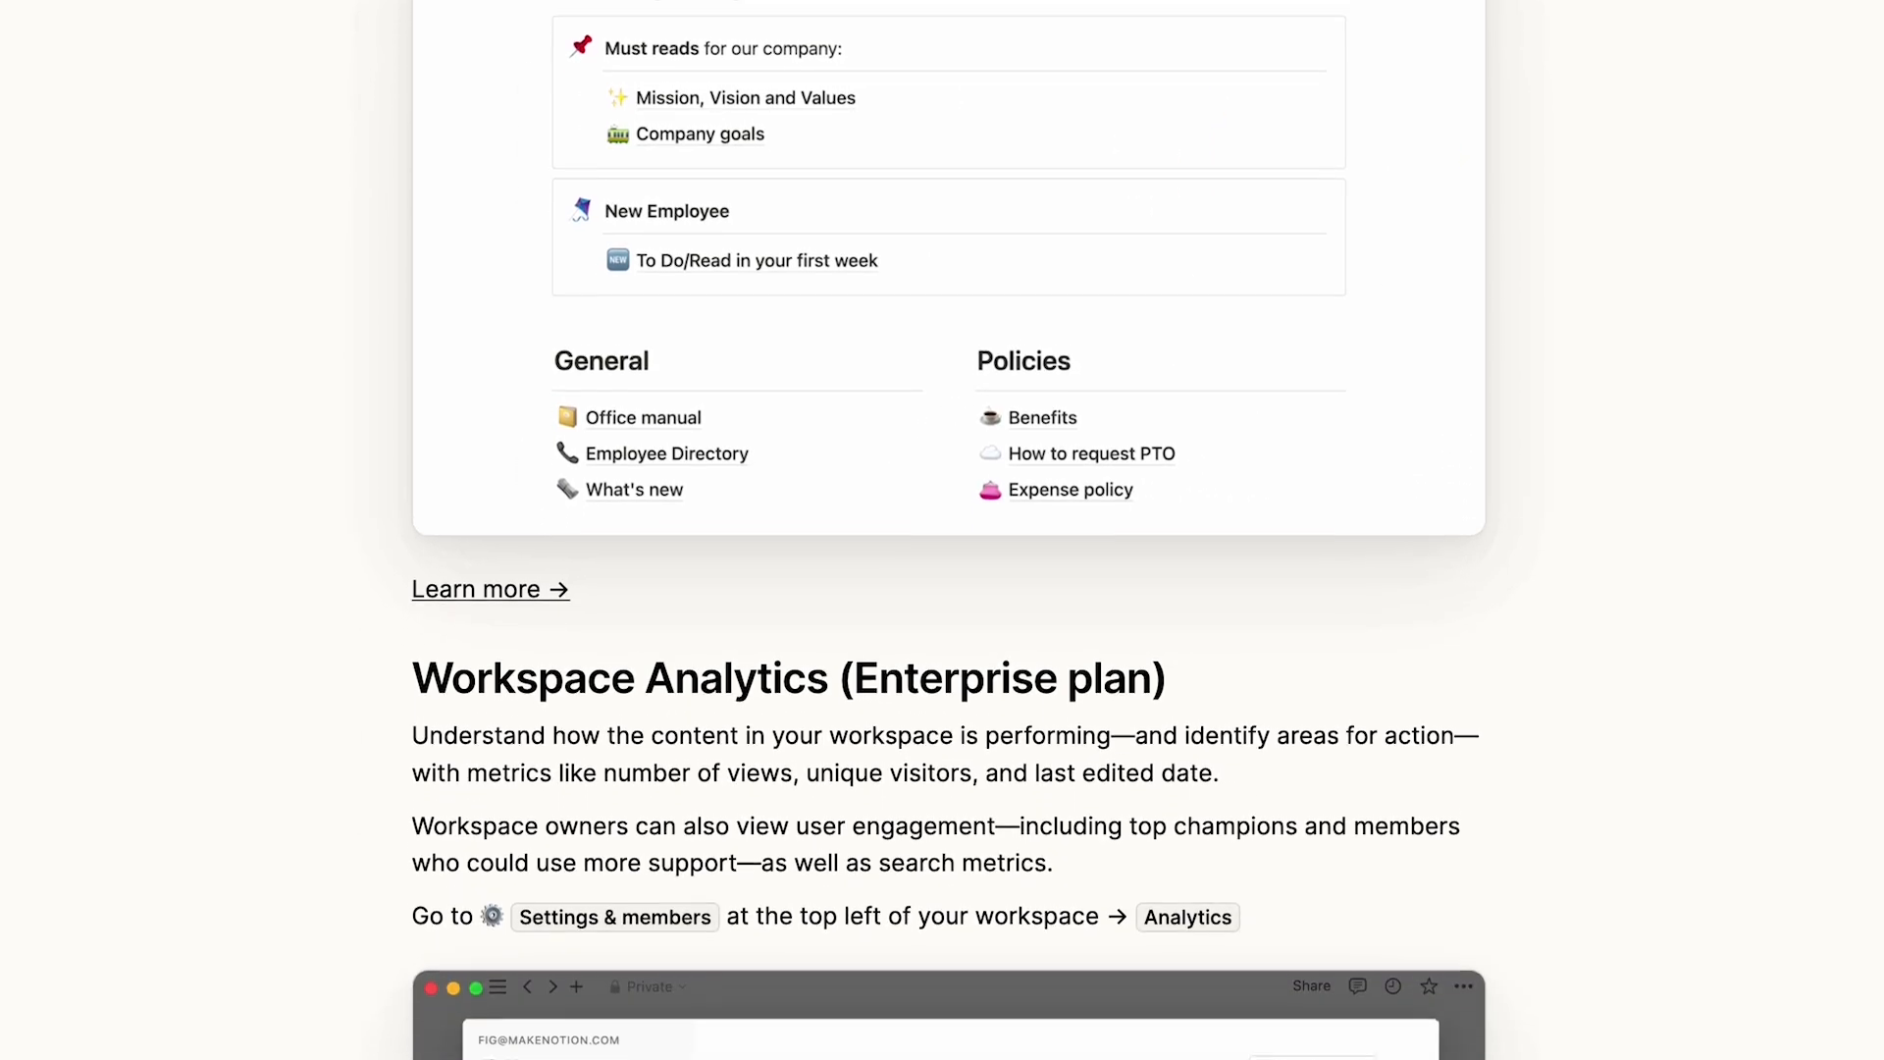
{"action": "scroll", "scroll_direction": "down", "scroll_amount": 3}
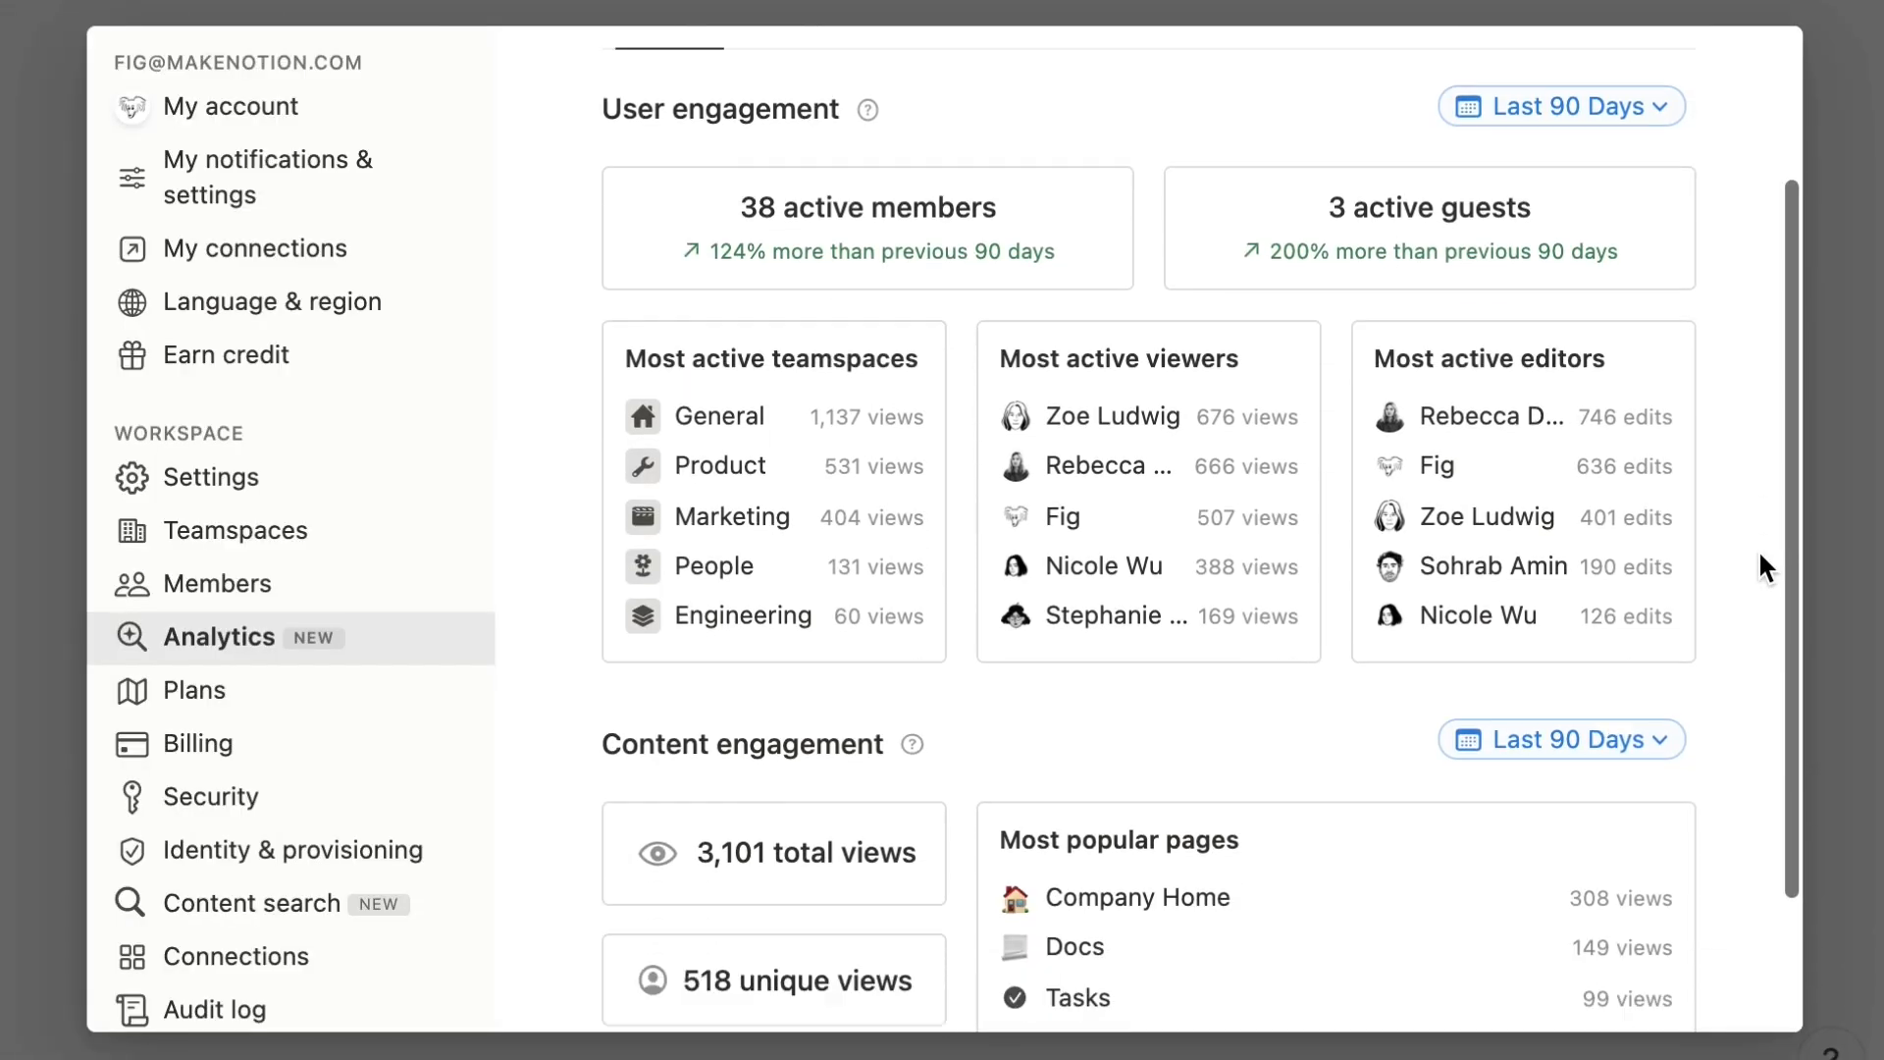
{"action": "scroll", "scroll_direction": "down", "scroll_amount": 3}
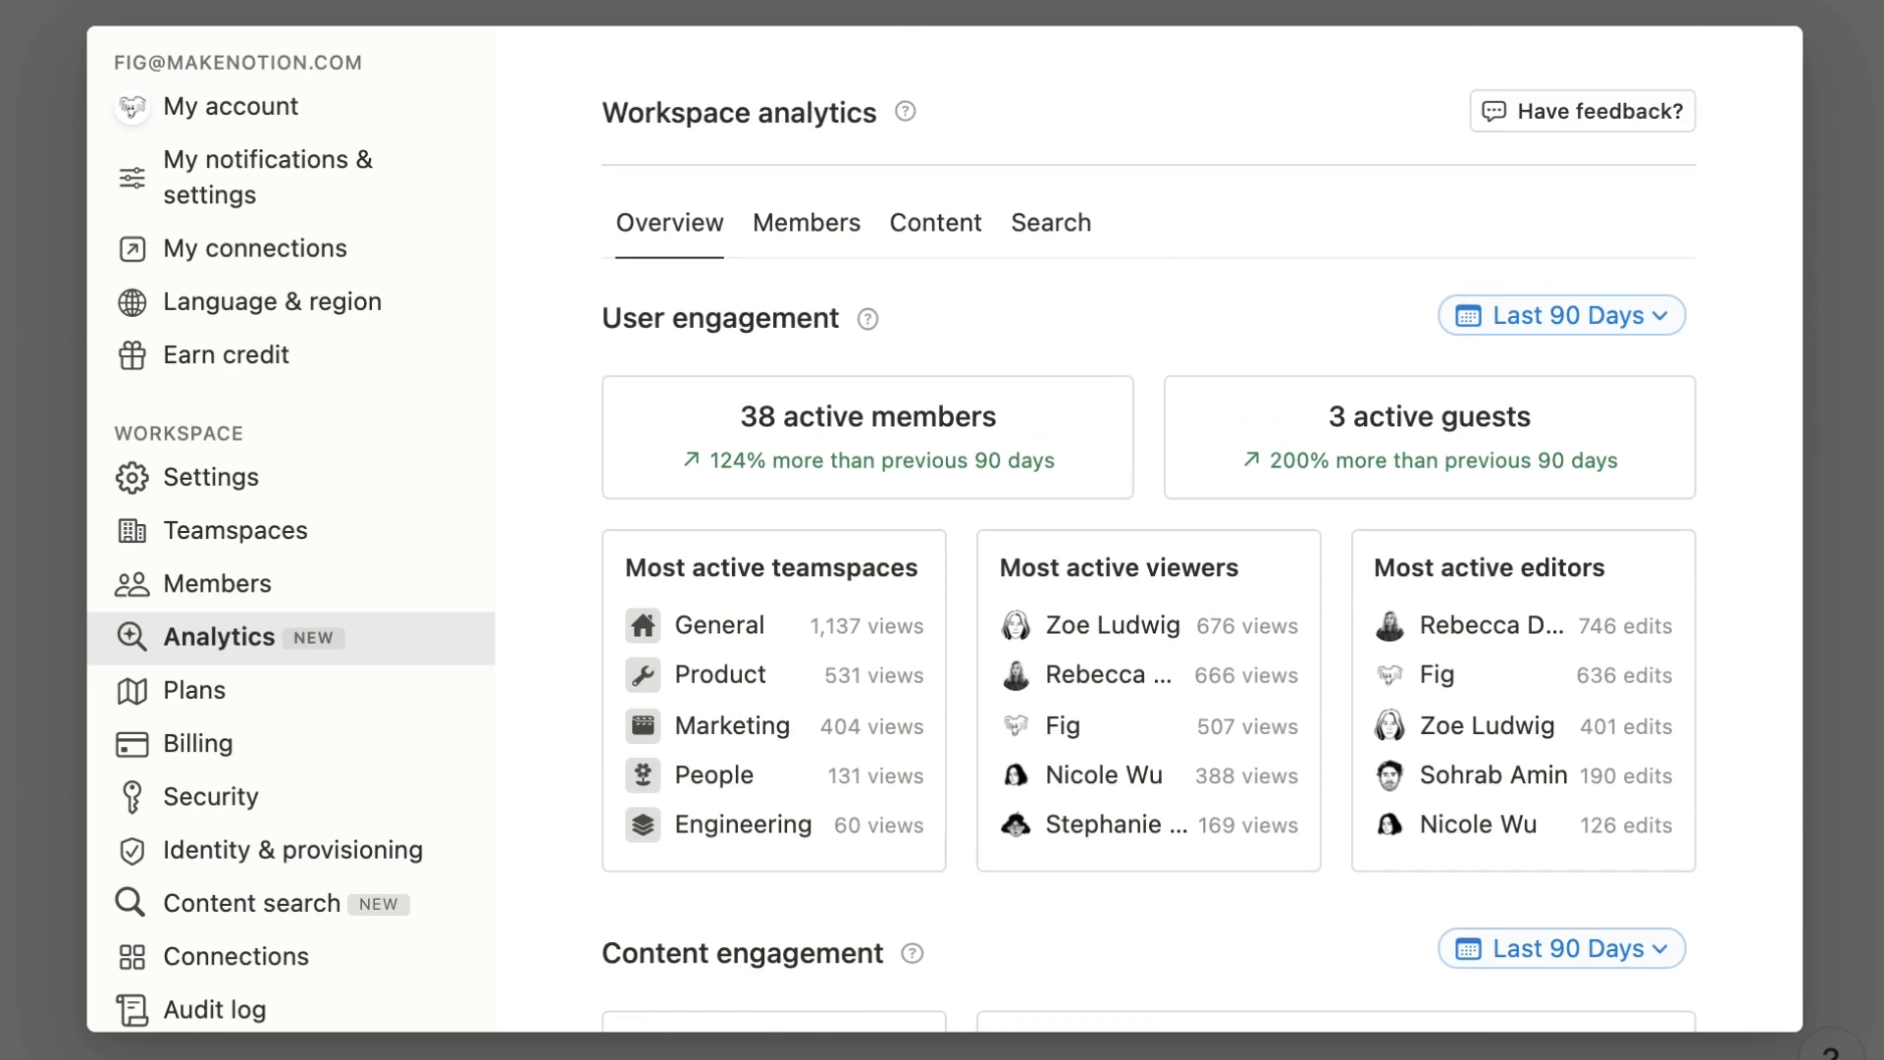
{"action": "left_click", "coordinate": [807, 222]}
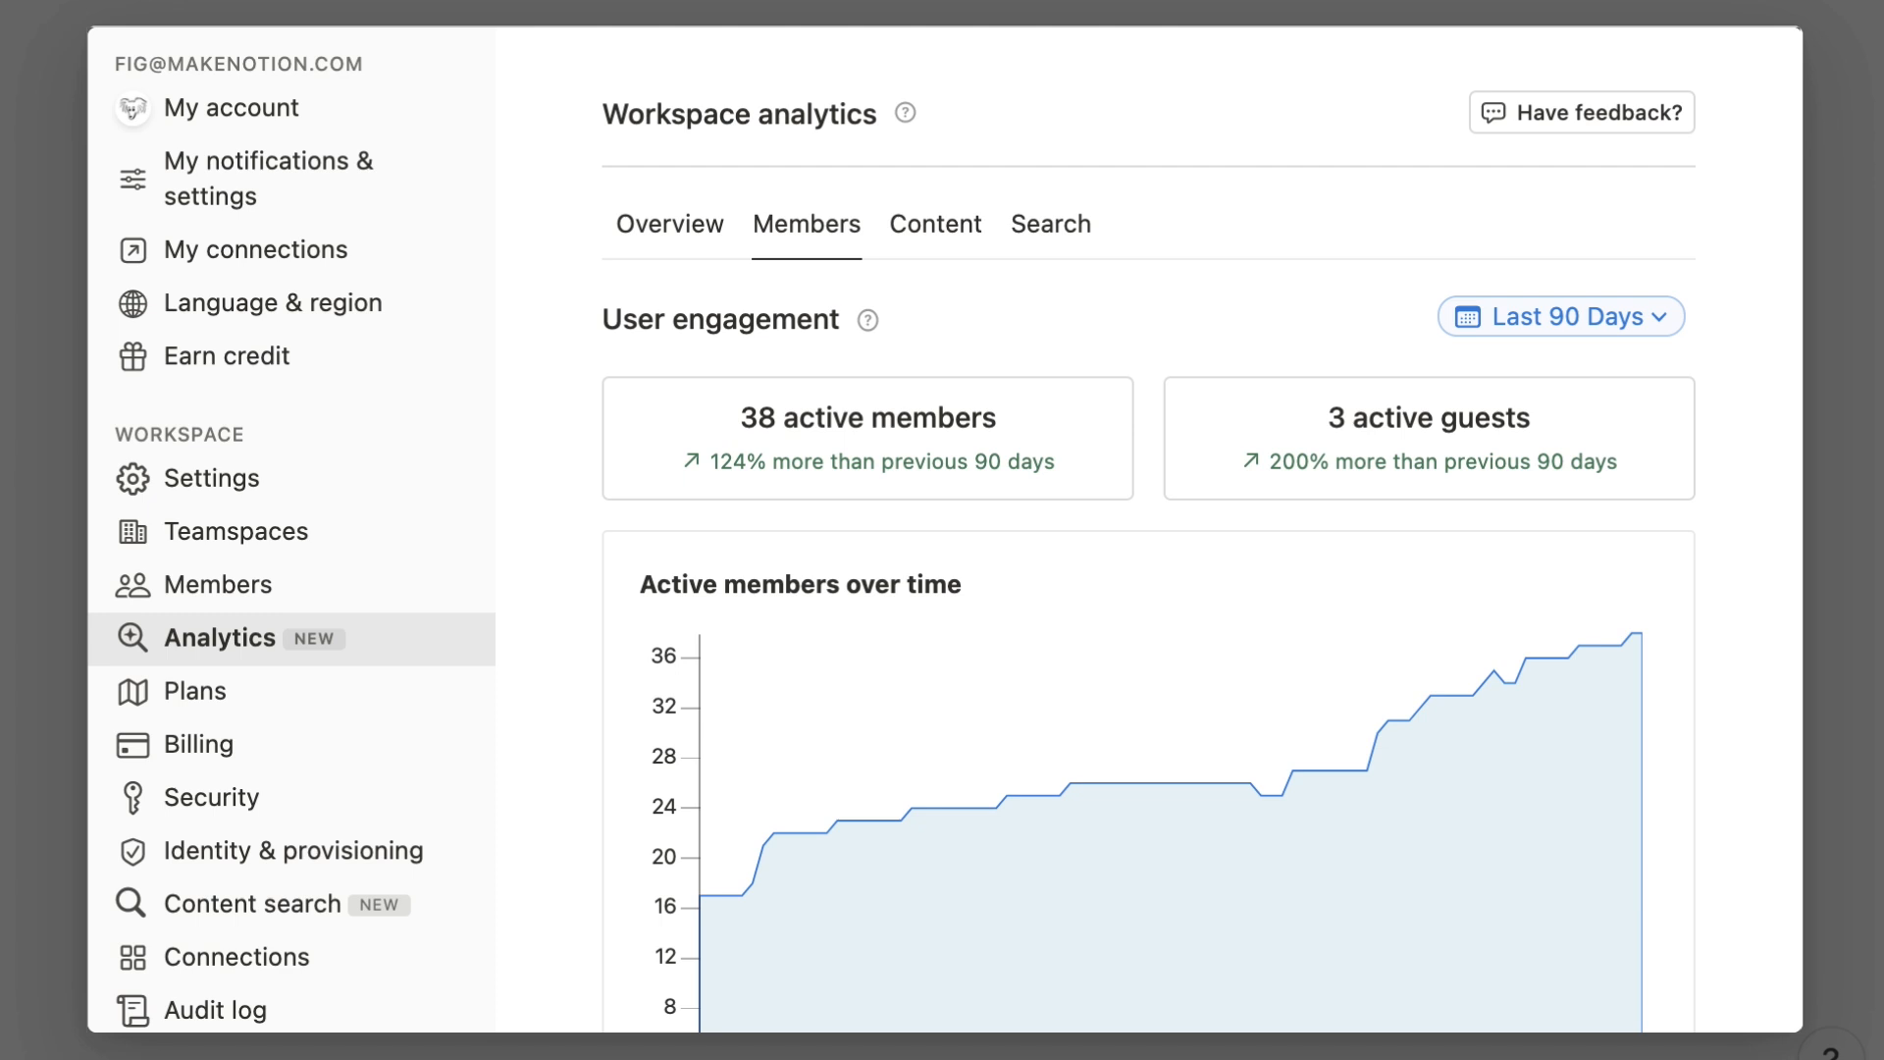
{"action": "left_click", "coordinate": [934, 224]}
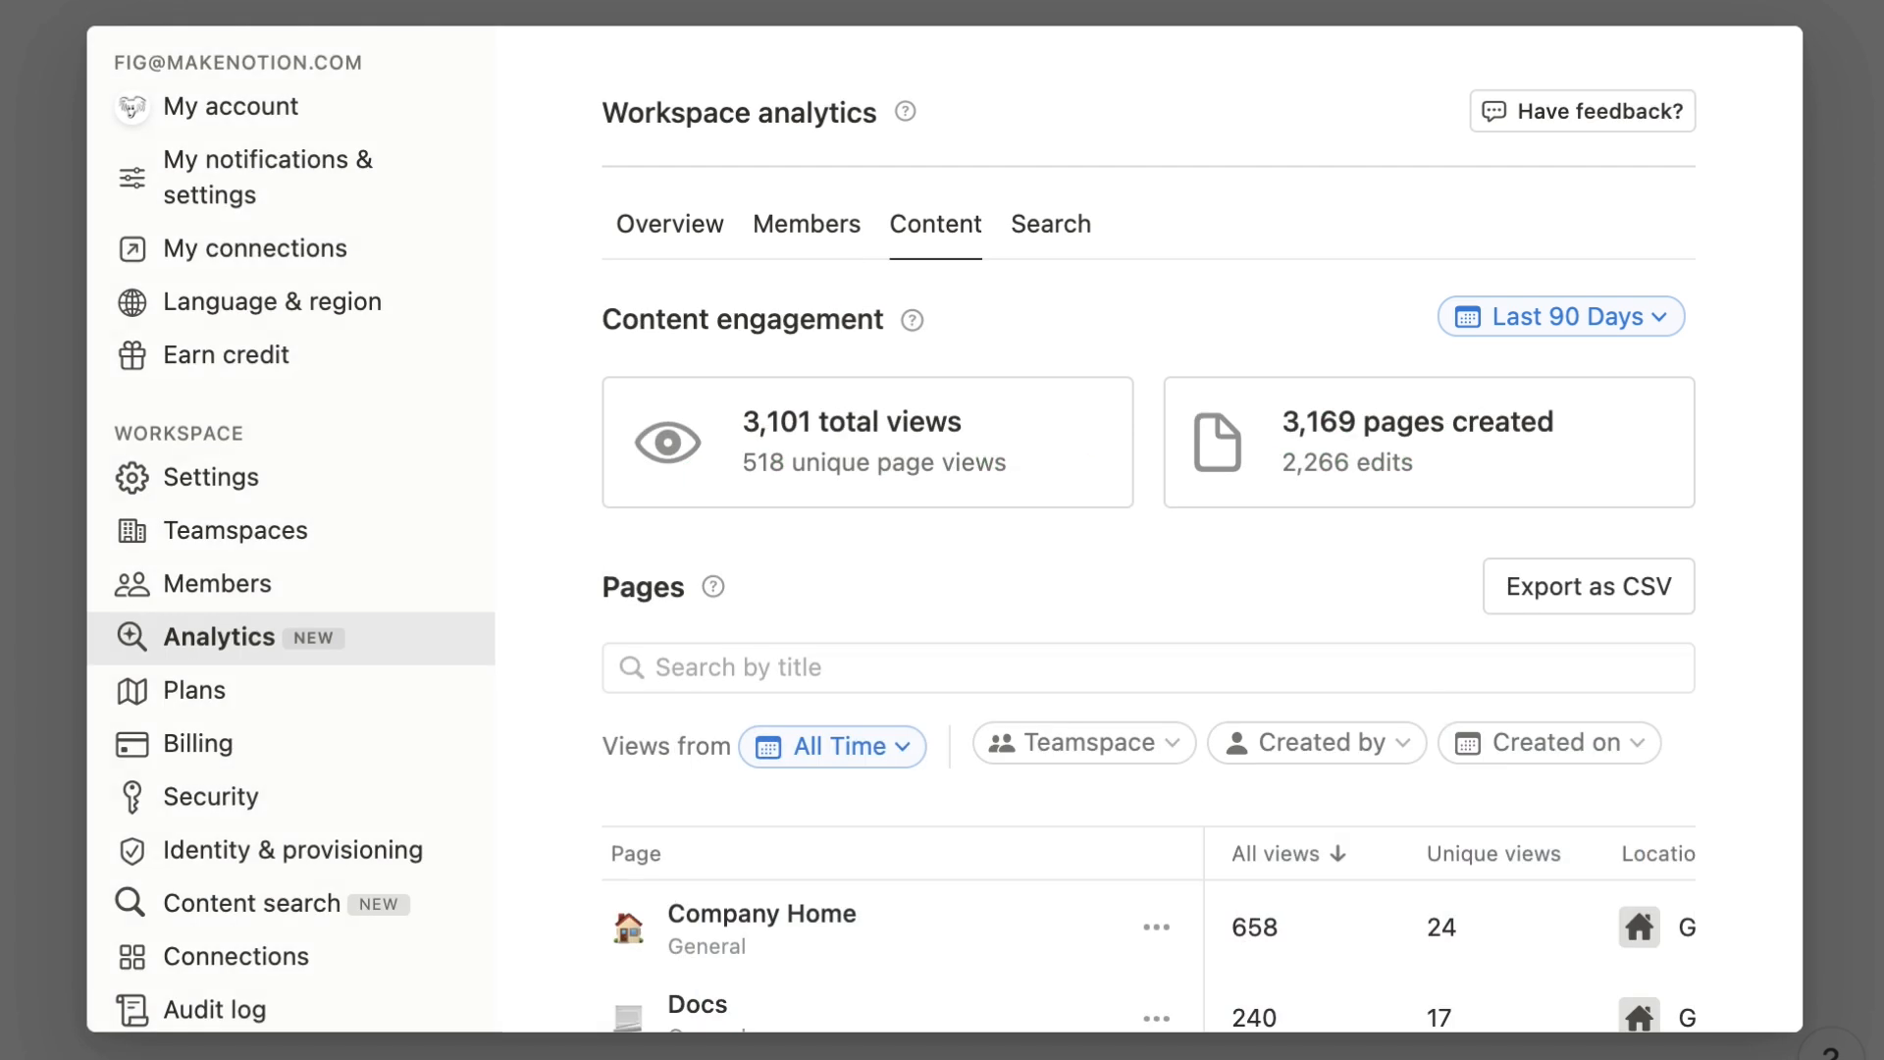
{"action": "left_click", "coordinate": [1048, 224]}
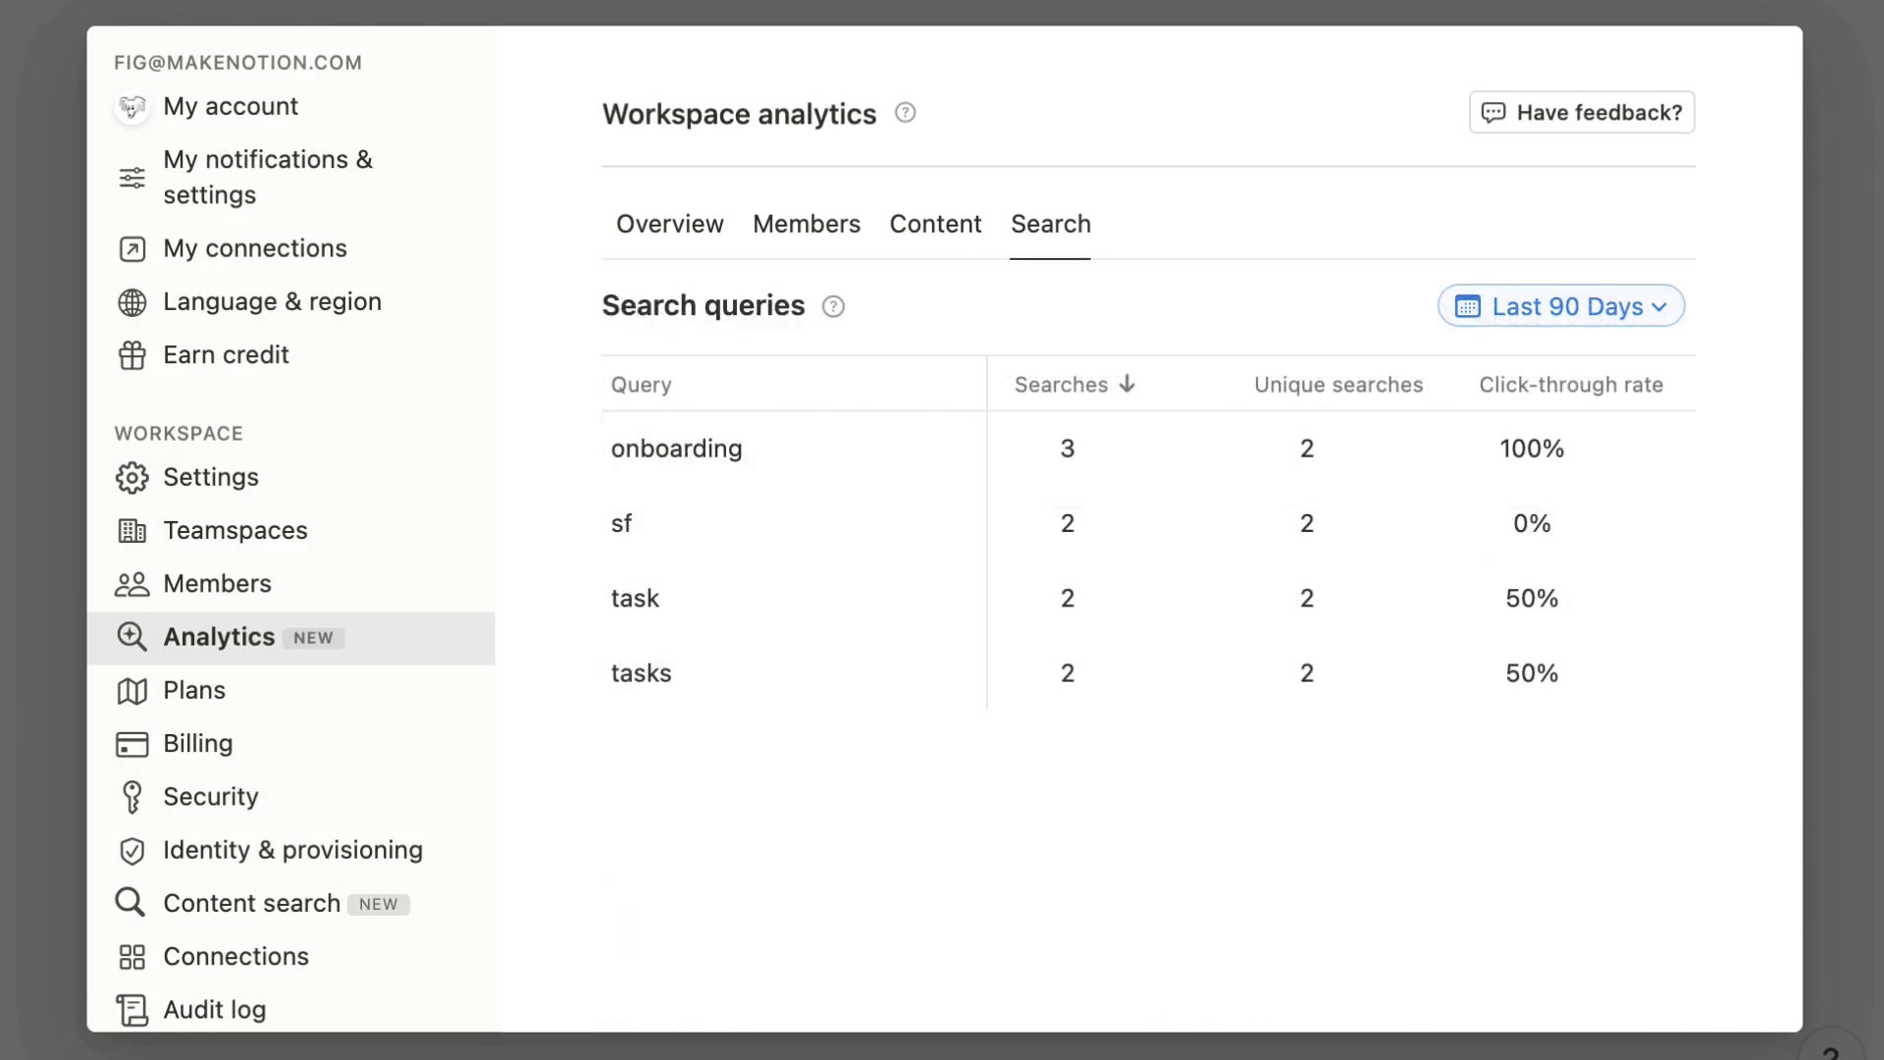
{"action": "left_click", "coordinate": [669, 224]}
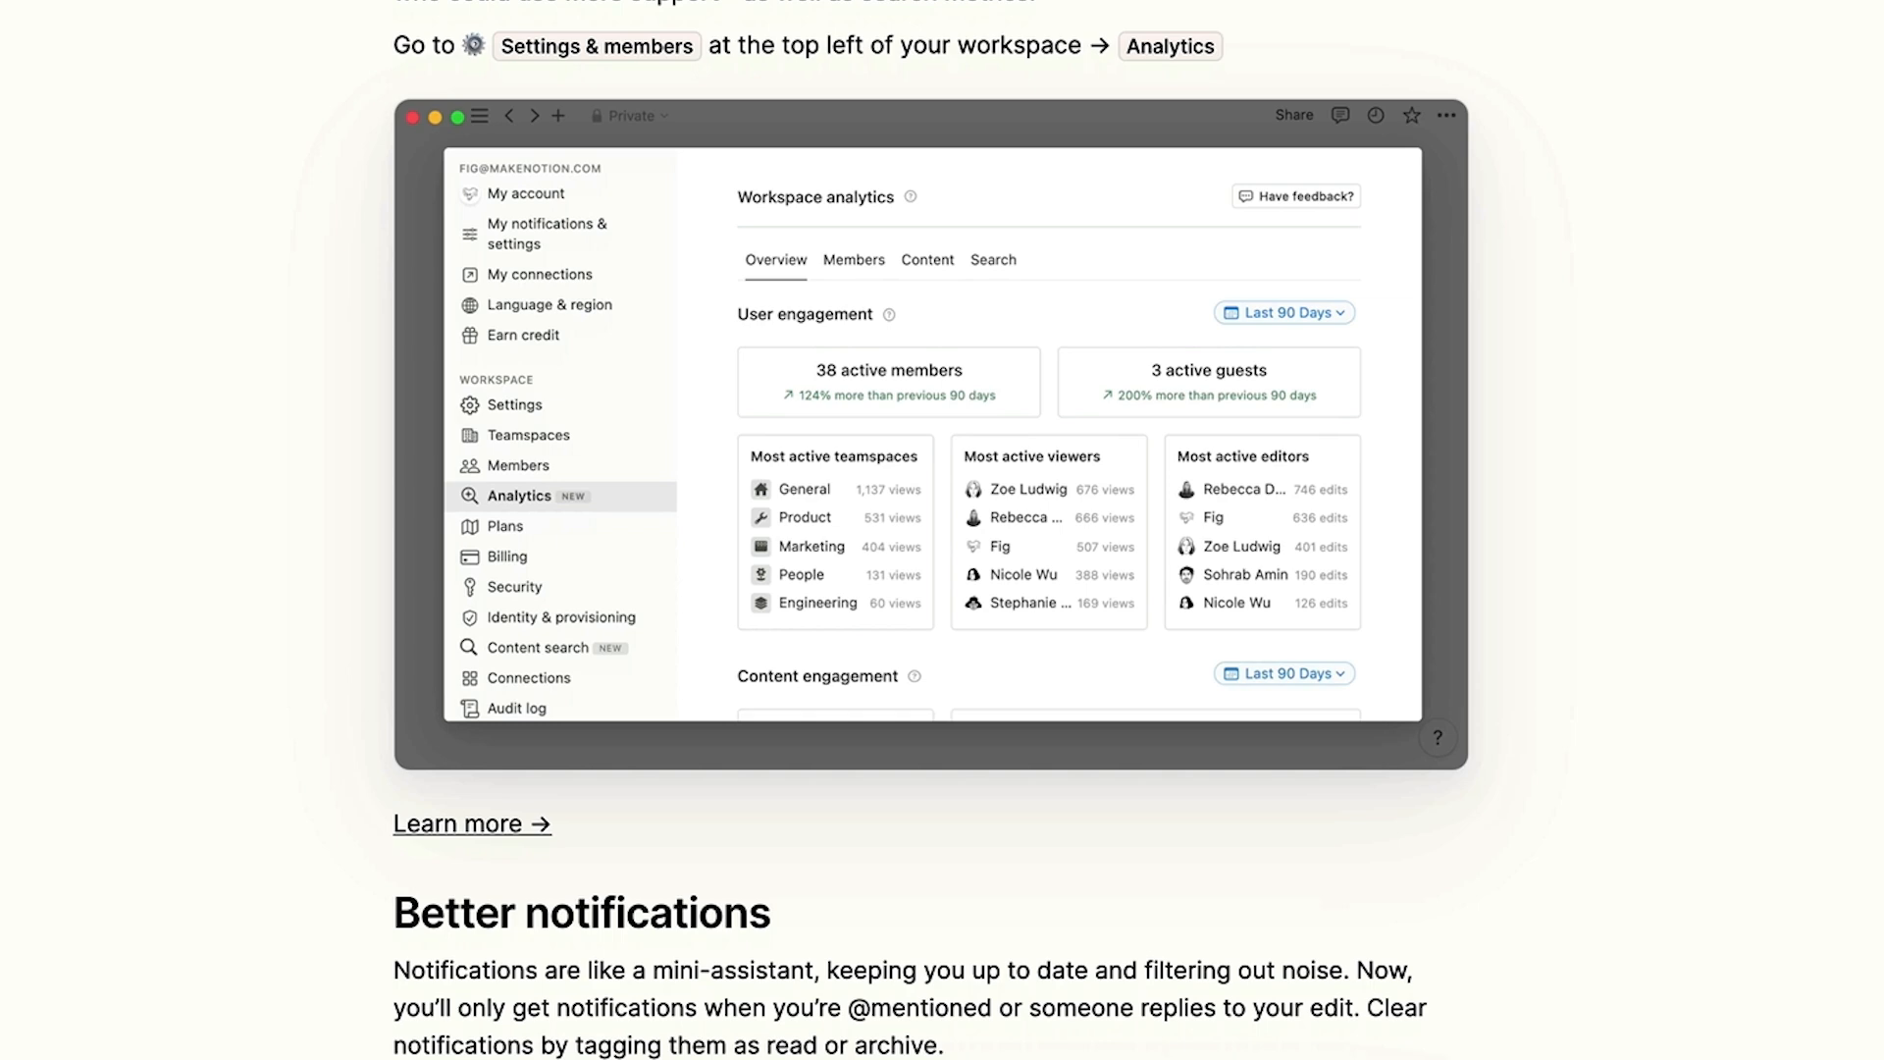
Scroll to the Better notifications heading and its inbox demo of comments and mentions
{"action": "scroll", "scroll_direction": "down", "scroll_amount": 3}
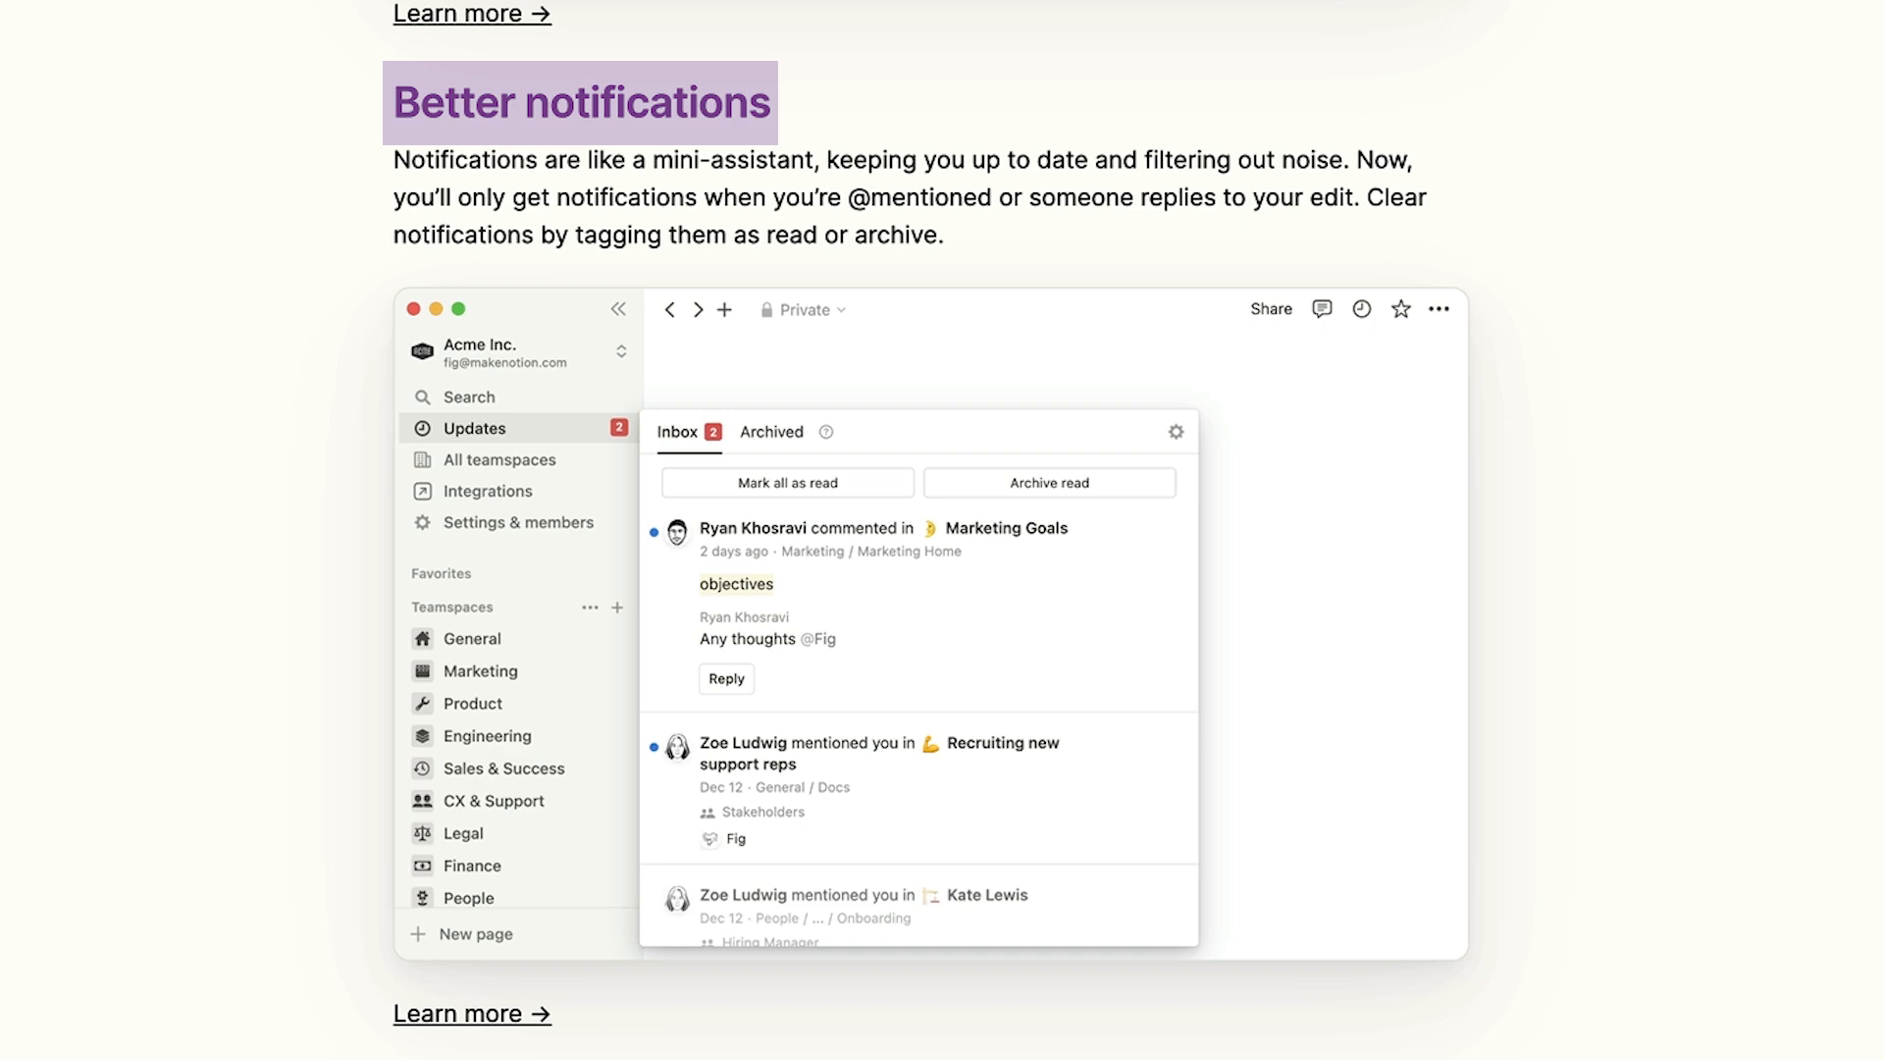
{"action": "scroll", "scroll_direction": "down", "scroll_amount": 3}
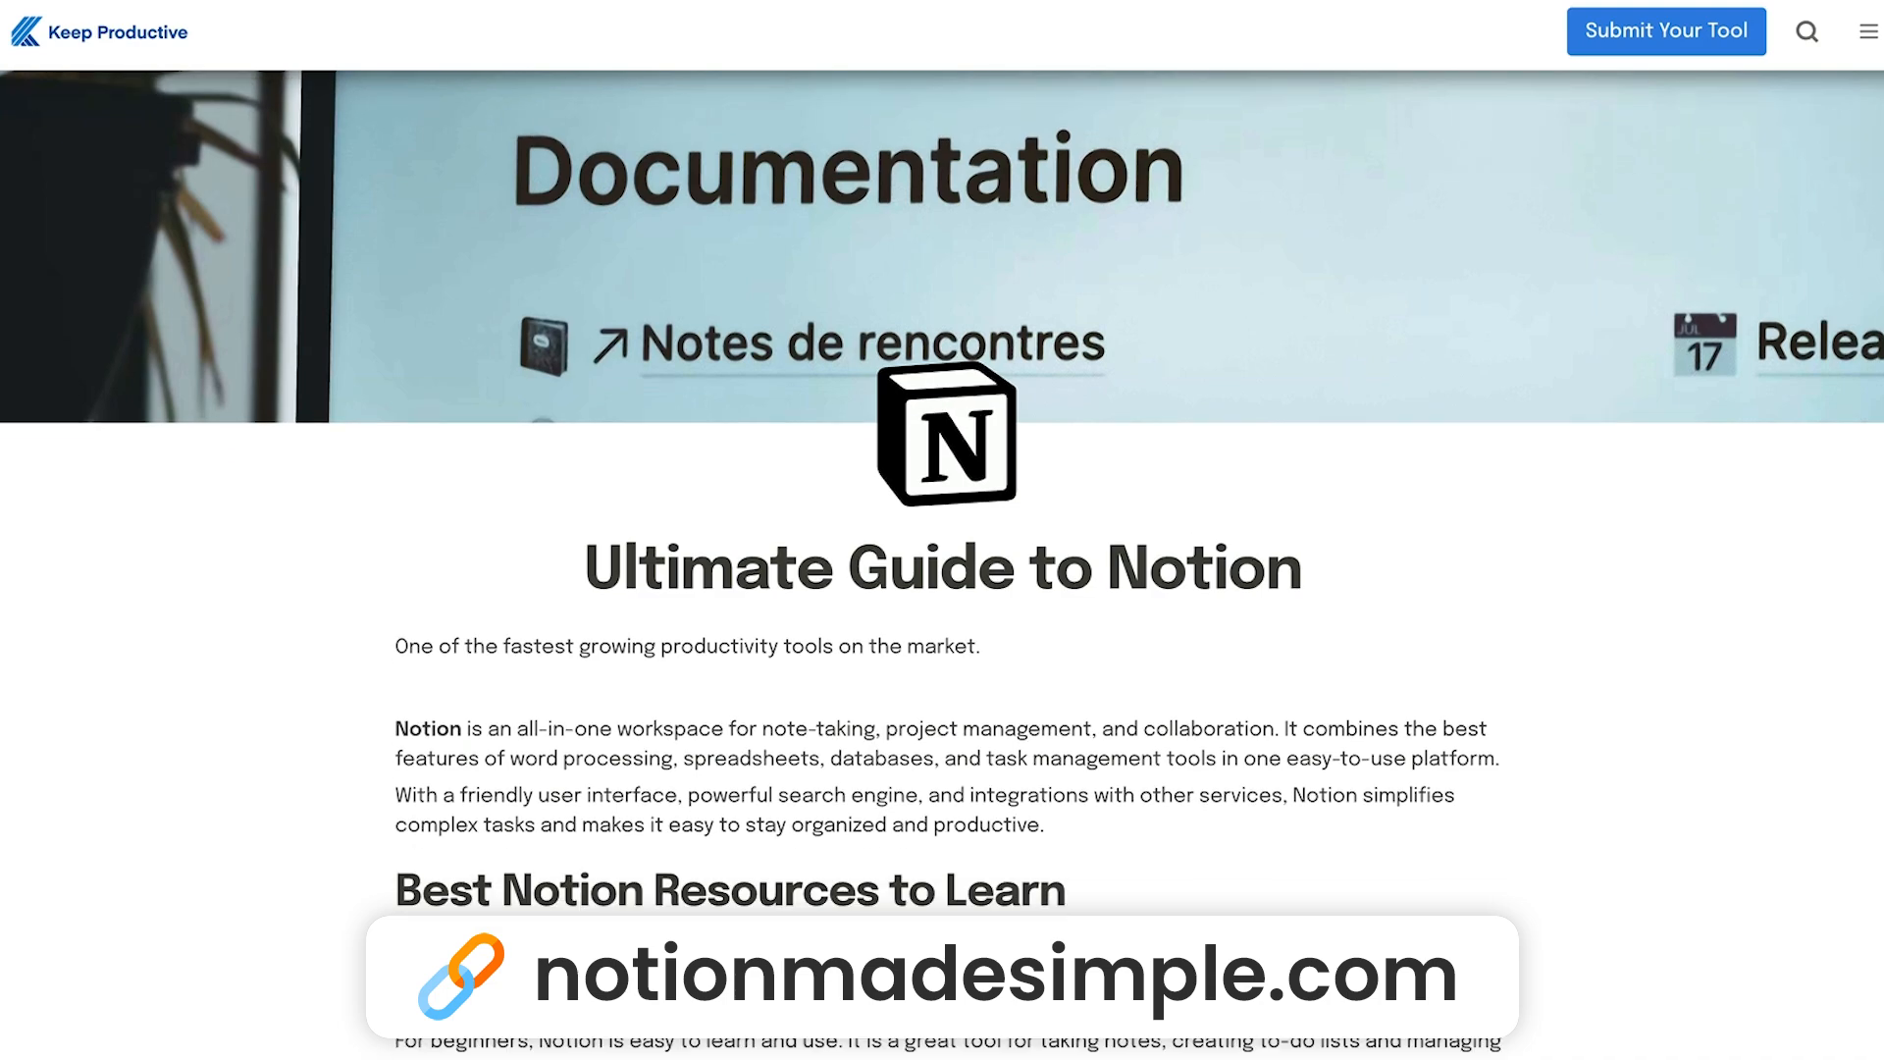
Move past the Beginner training video and reach Notion's What's New Notion 2.2 entry
{"action": "scroll", "scroll_direction": "down", "scroll_amount": 3}
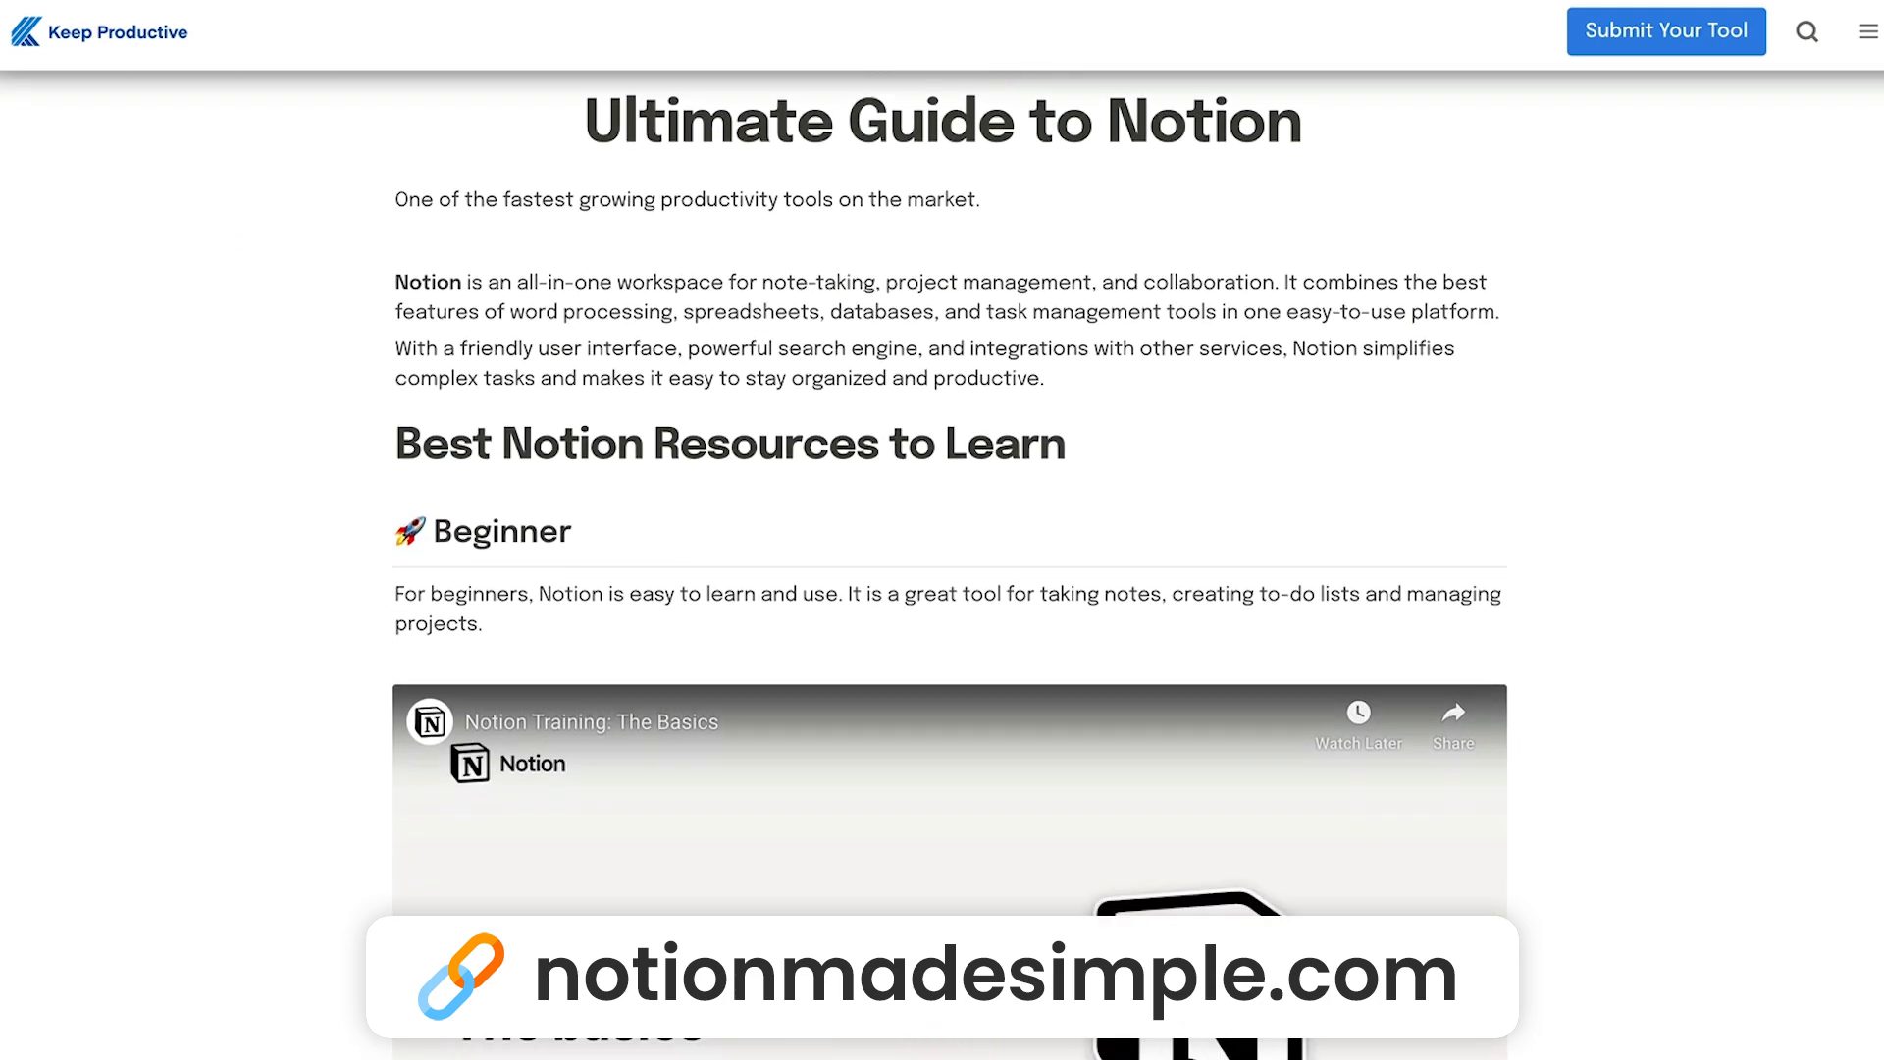
{"action": "scroll", "scroll_direction": "down", "scroll_amount": 3}
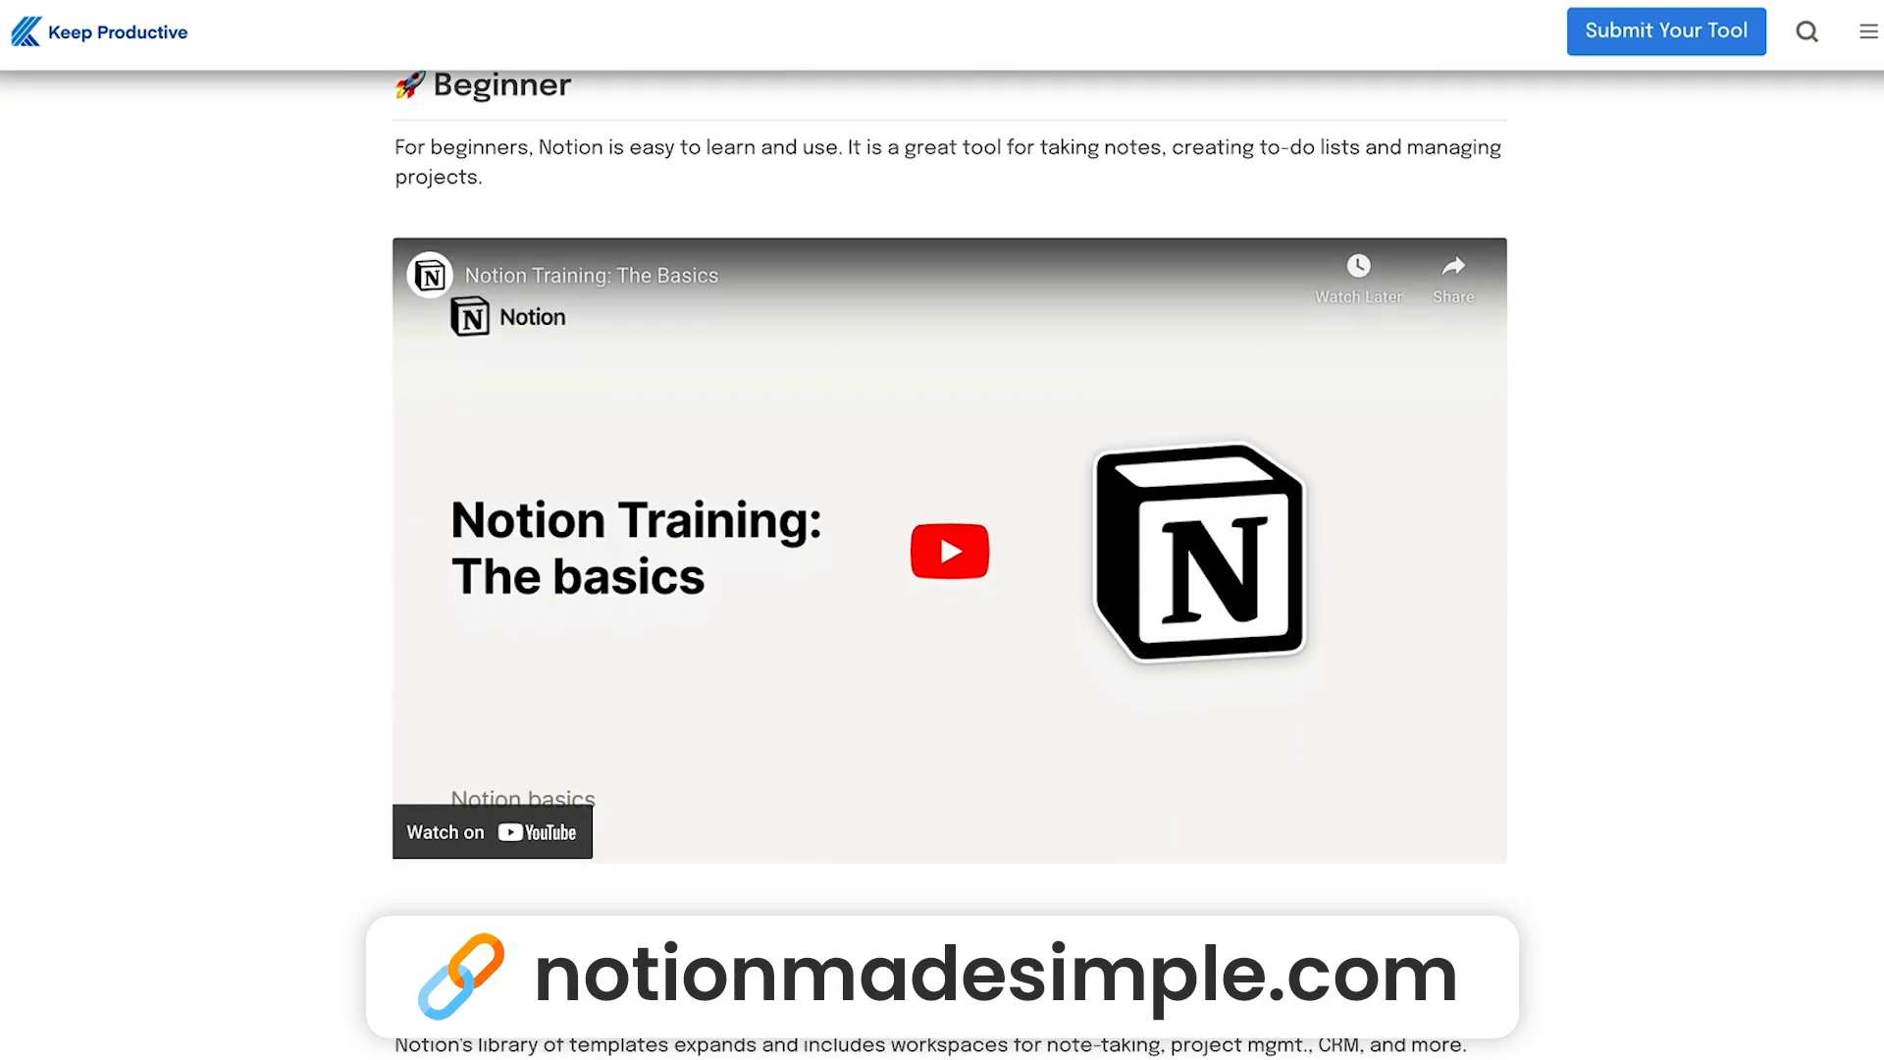
{"action": "scroll", "scroll_direction": "down", "scroll_amount": 3}
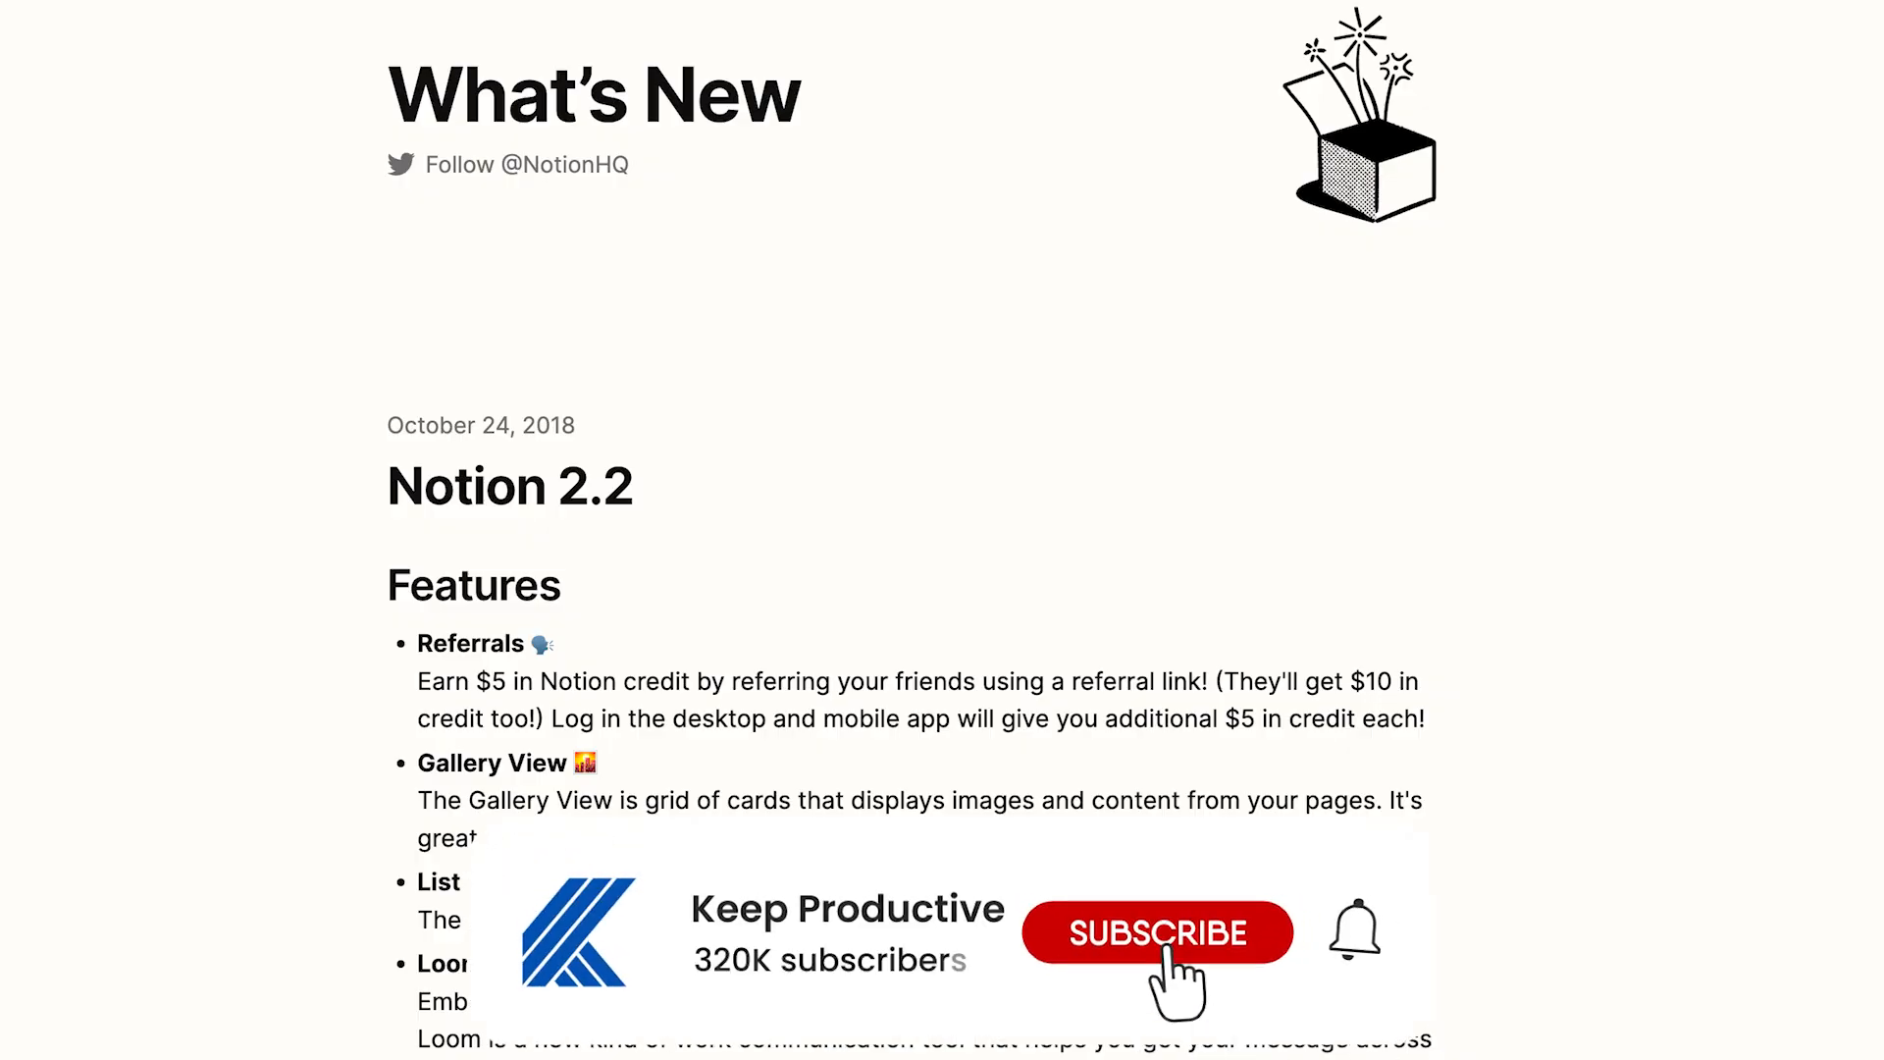
{"action": "left_click", "coordinate": [1156, 932]}
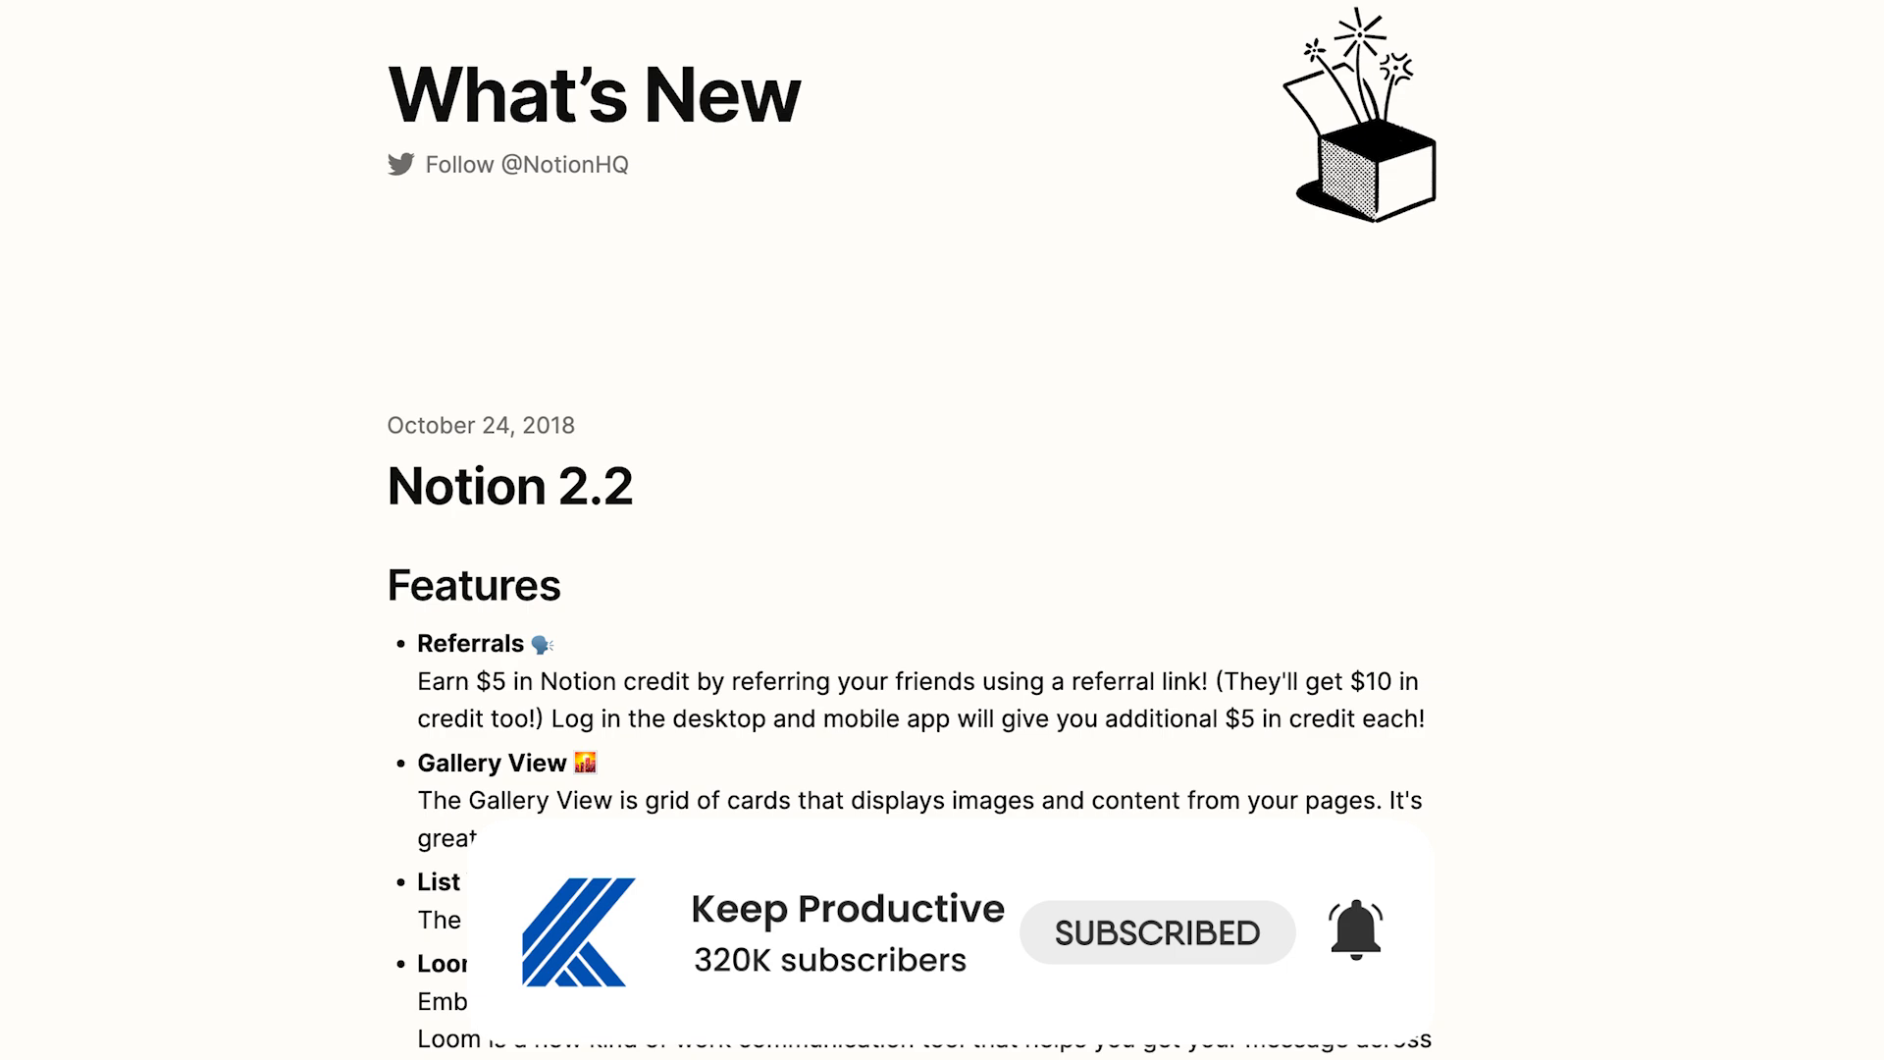